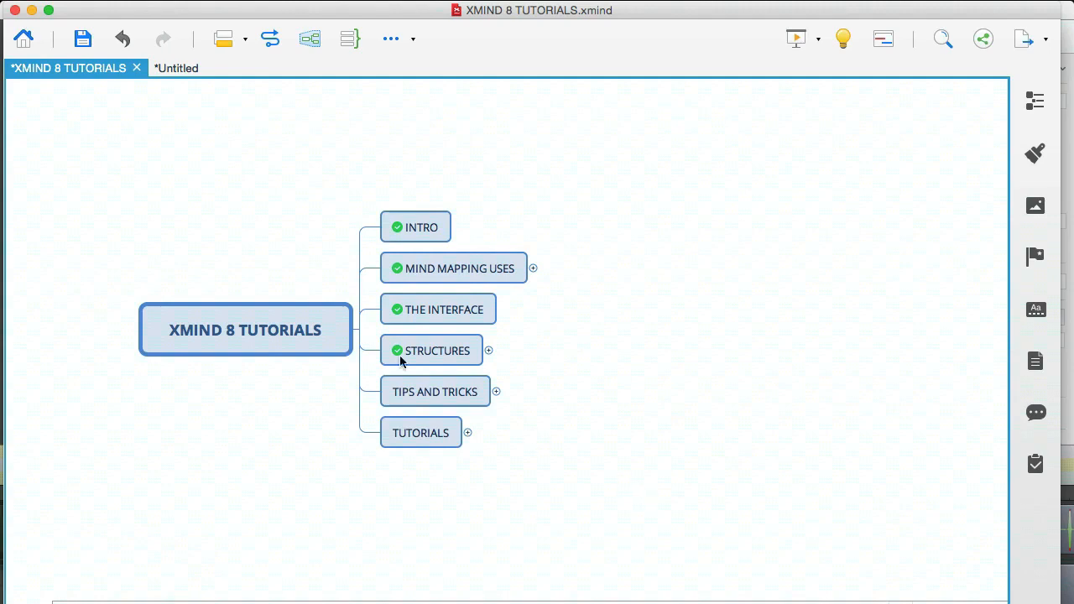
Step: Expand the TIPS AND TRICKS topic to reveal its subtopics
{"action": "left_click", "coordinate": [435, 391]}
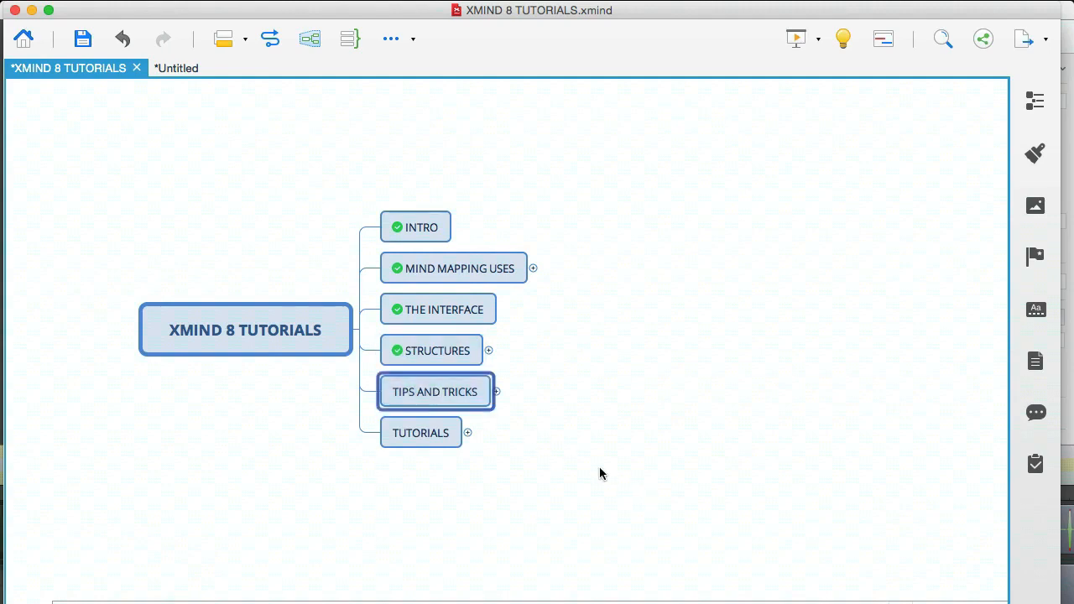
{"action": "left_click", "coordinate": [497, 391]}
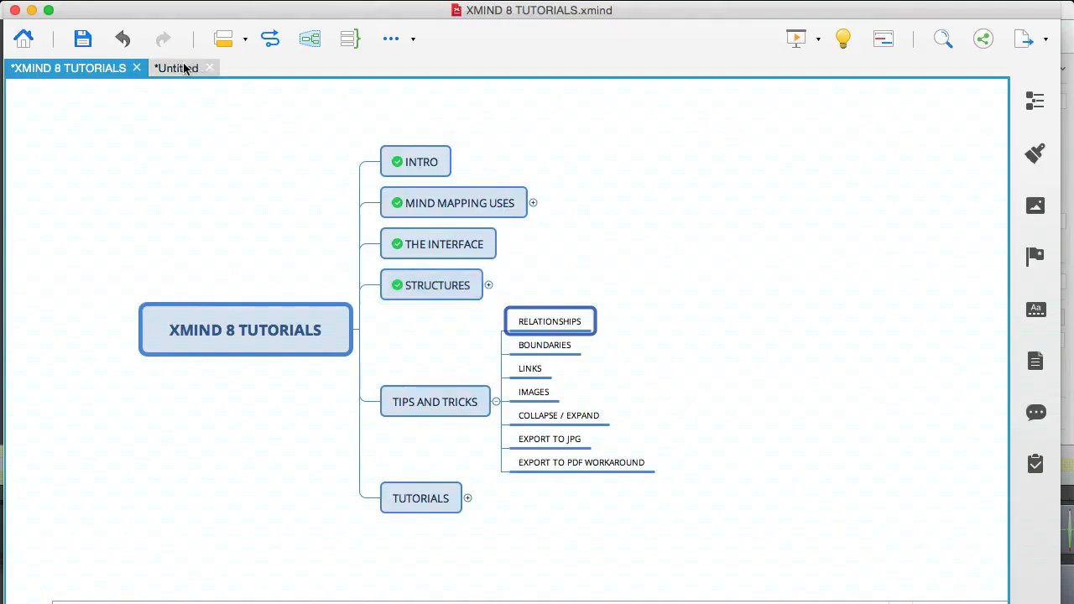
Step: In the Untitled map, insert a relationship from Main Topic 6 to Main Topic 7
{"action": "left_click", "coordinate": [176, 67]}
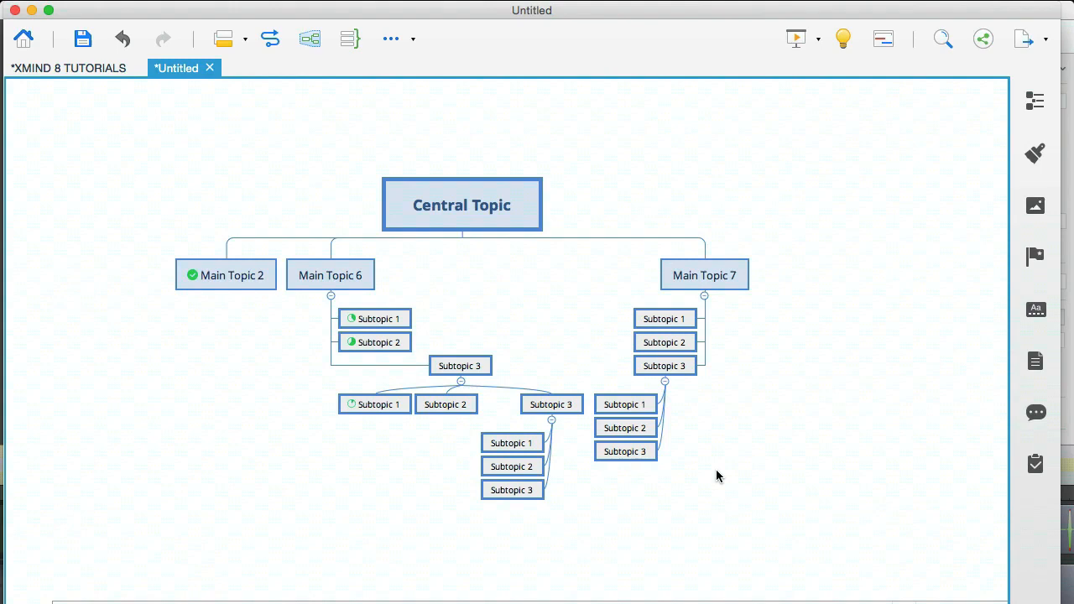
{"action": "right_click", "coordinate": [329, 275]}
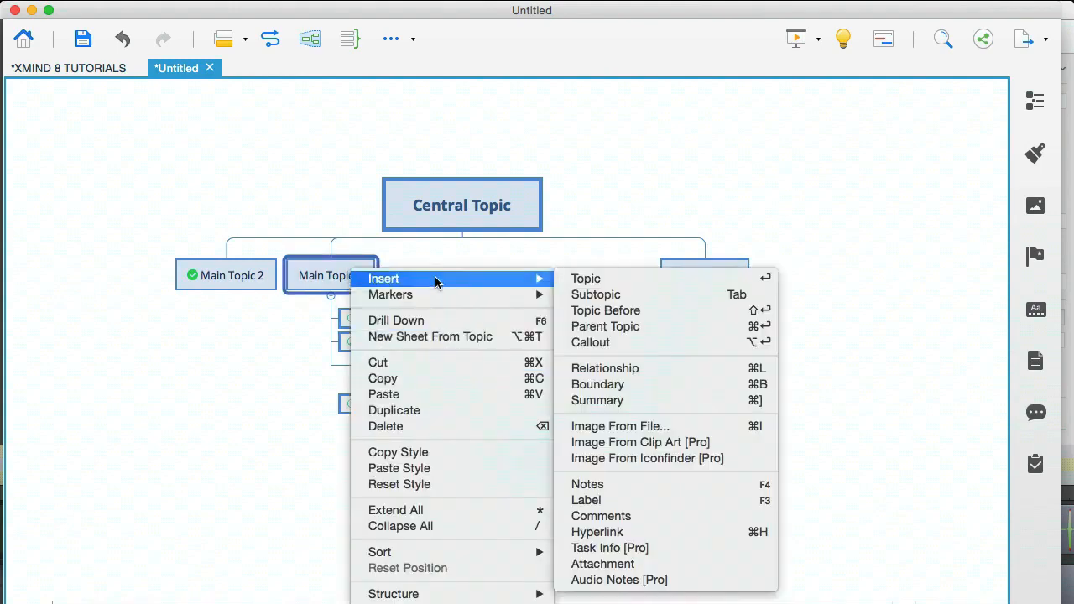
{"action": "mouse_move", "coordinate": [613, 375]}
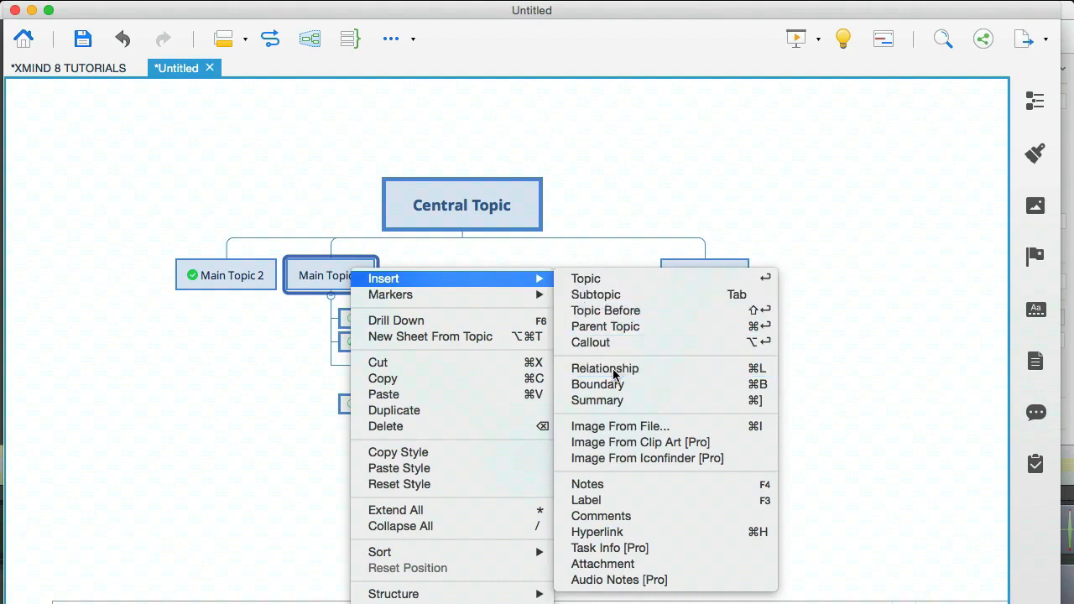
{"action": "left_click", "coordinate": [604, 369]}
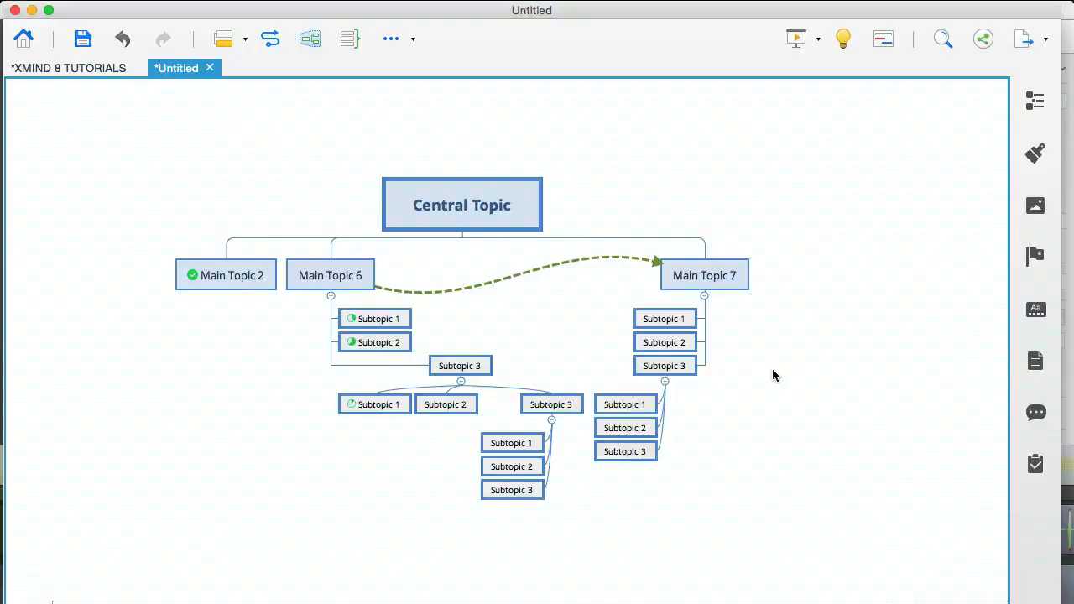
{"action": "mouse_move", "coordinate": [725, 366]}
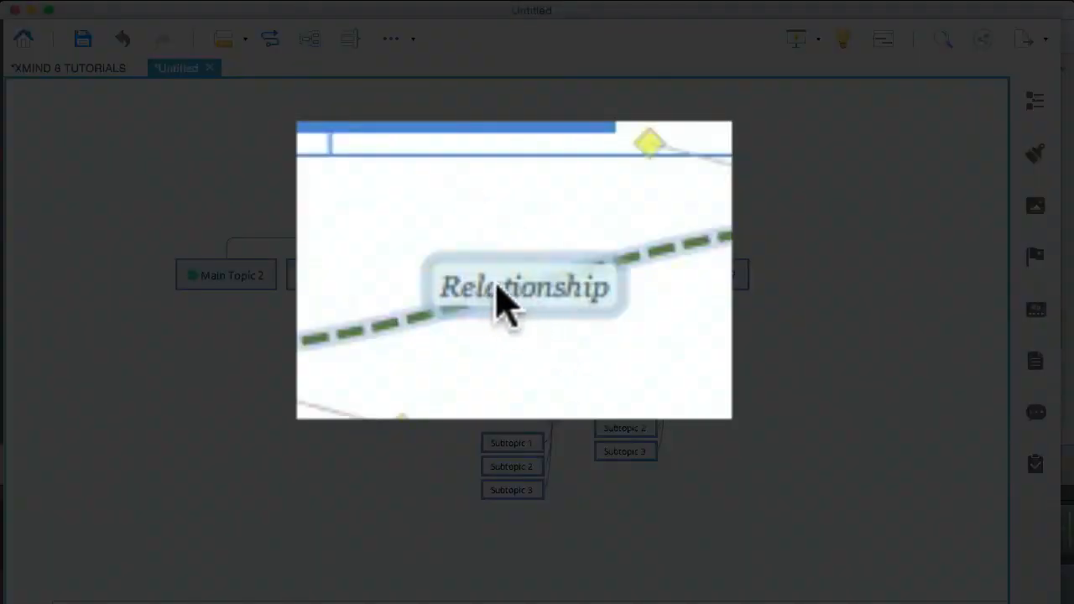
Step: Relabel the relationship arrow with the text 'dasdsada'
{"action": "left_click", "coordinate": [524, 287]}
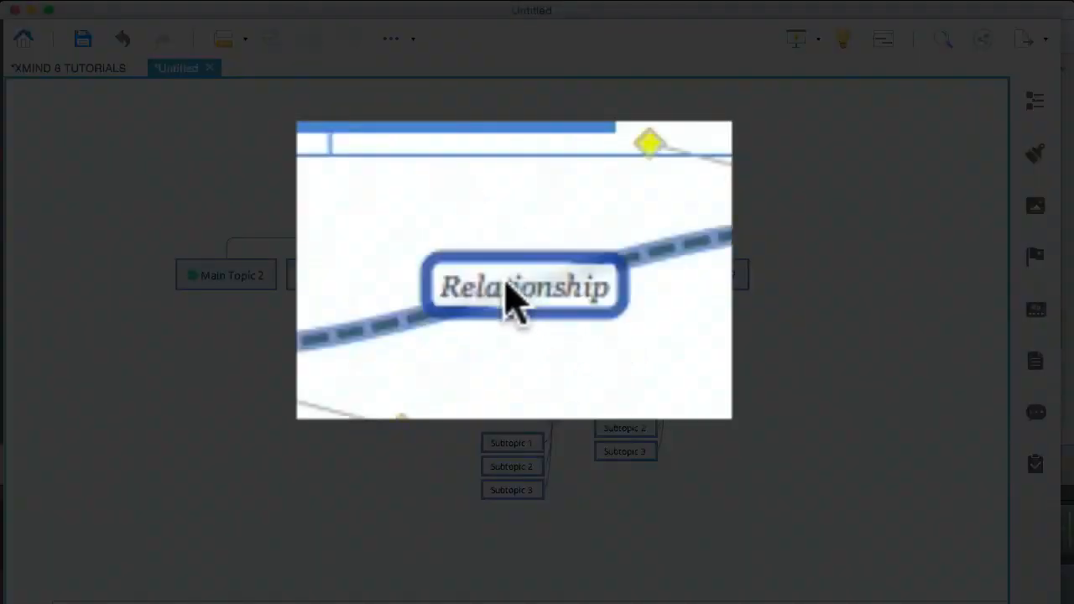
{"action": "double_click", "coordinate": [524, 286]}
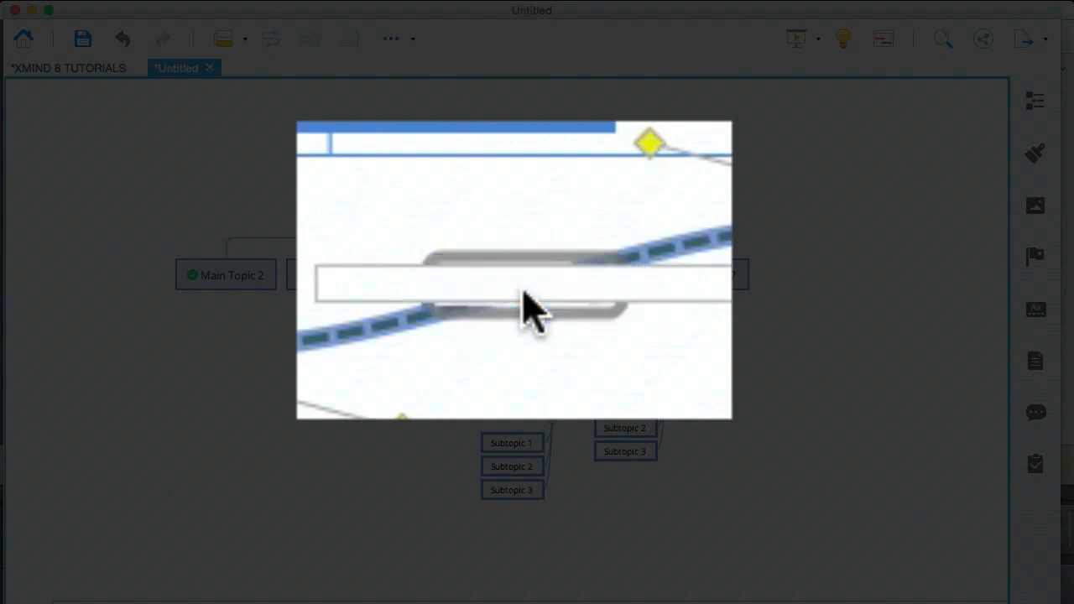
{"action": "type", "text": "dasdsadadadsad"}
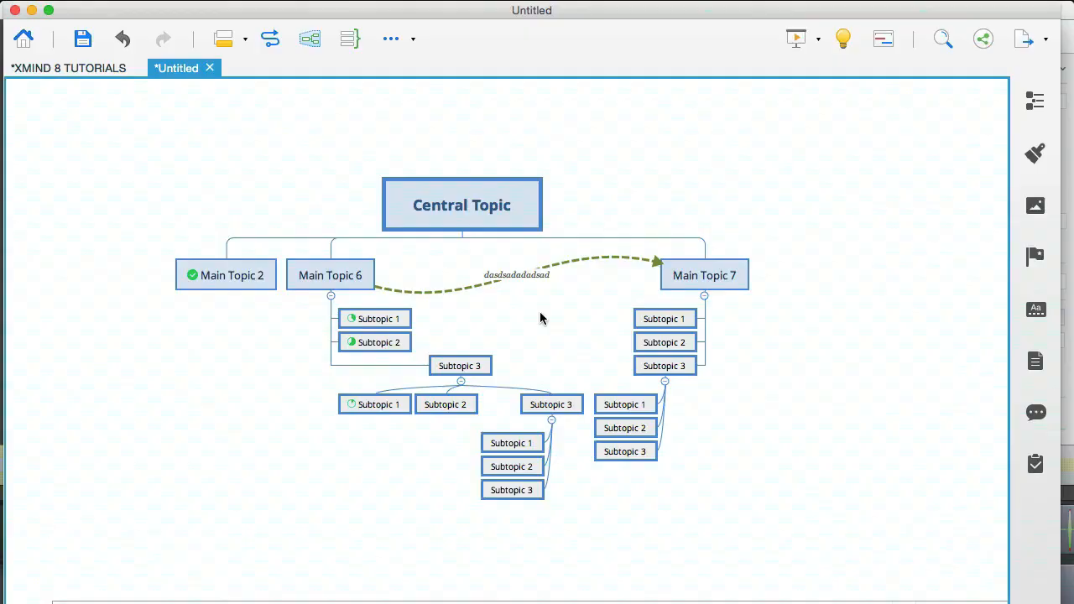
{"action": "mouse_move", "coordinate": [517, 289]}
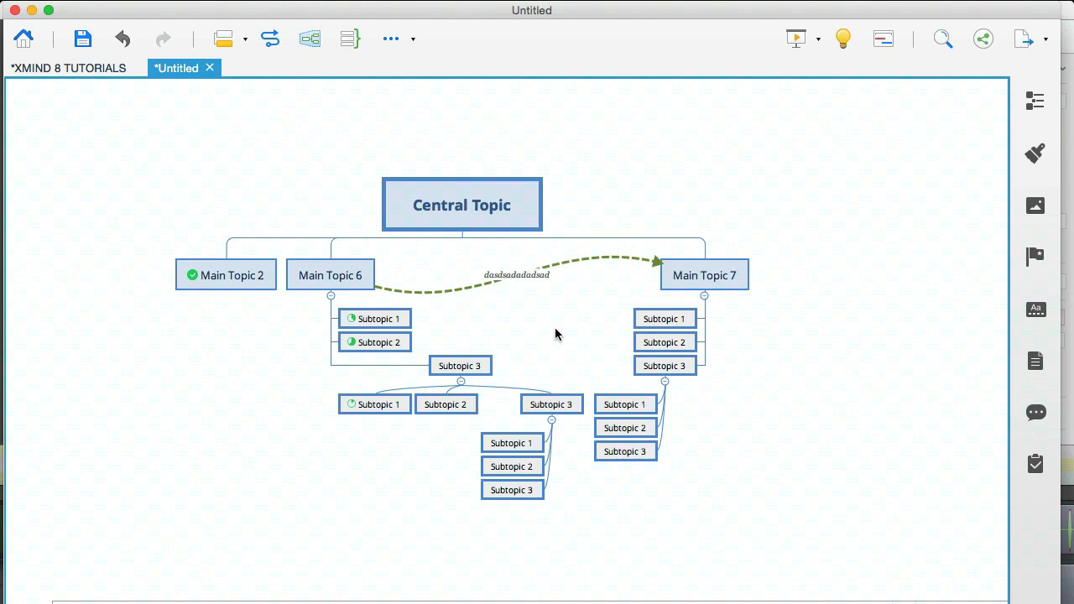
{"action": "left_click", "coordinate": [460, 365]}
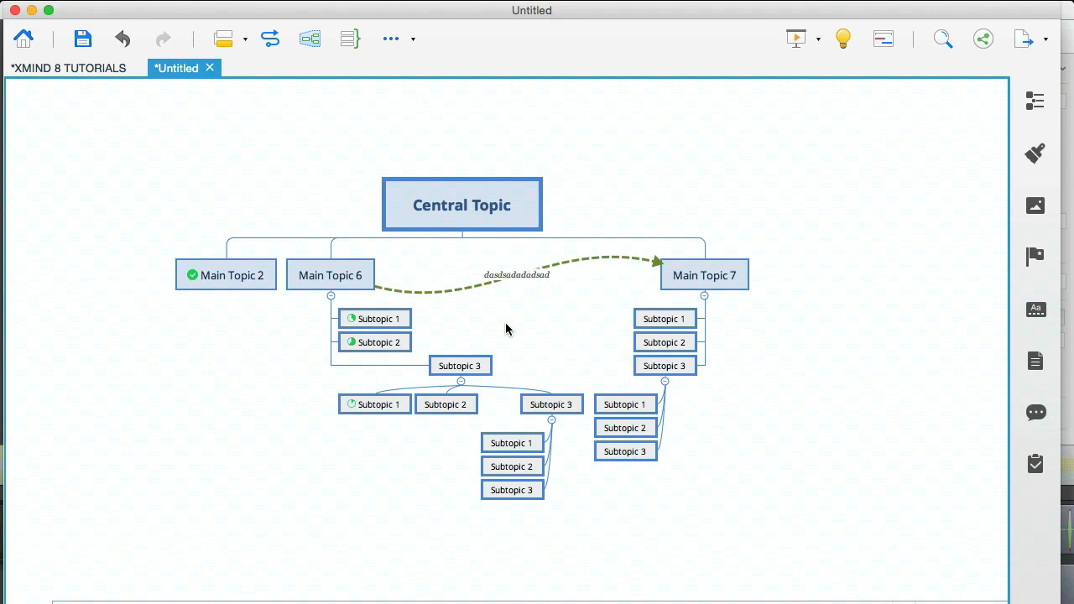
Step: Bend the relationship arrow's curve so it arcs higher between the two topics
{"action": "left_click", "coordinate": [517, 275]}
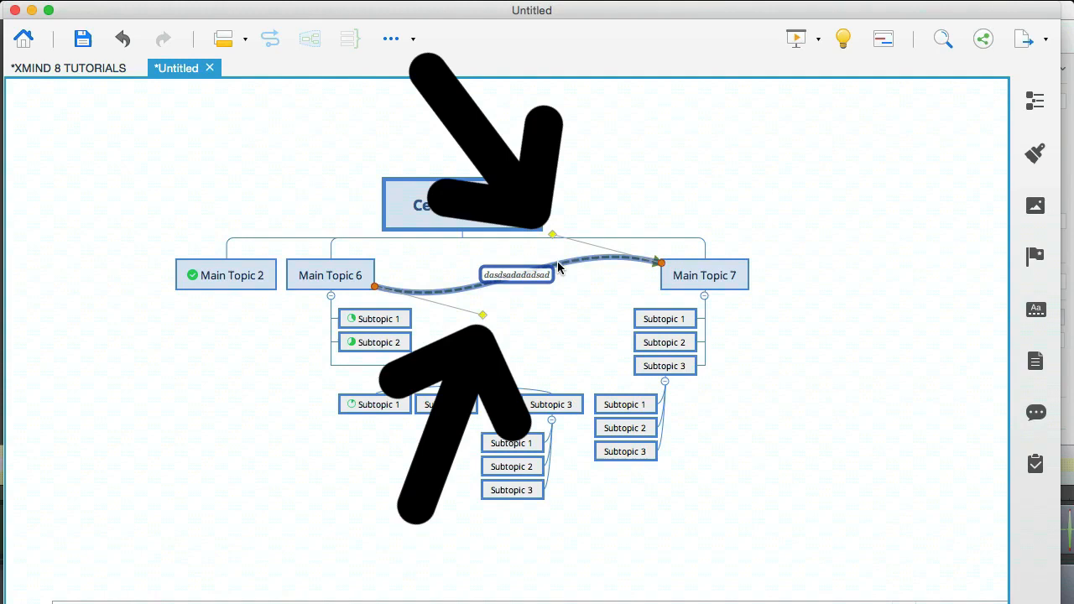
{"action": "mouse_move", "coordinate": [557, 255]}
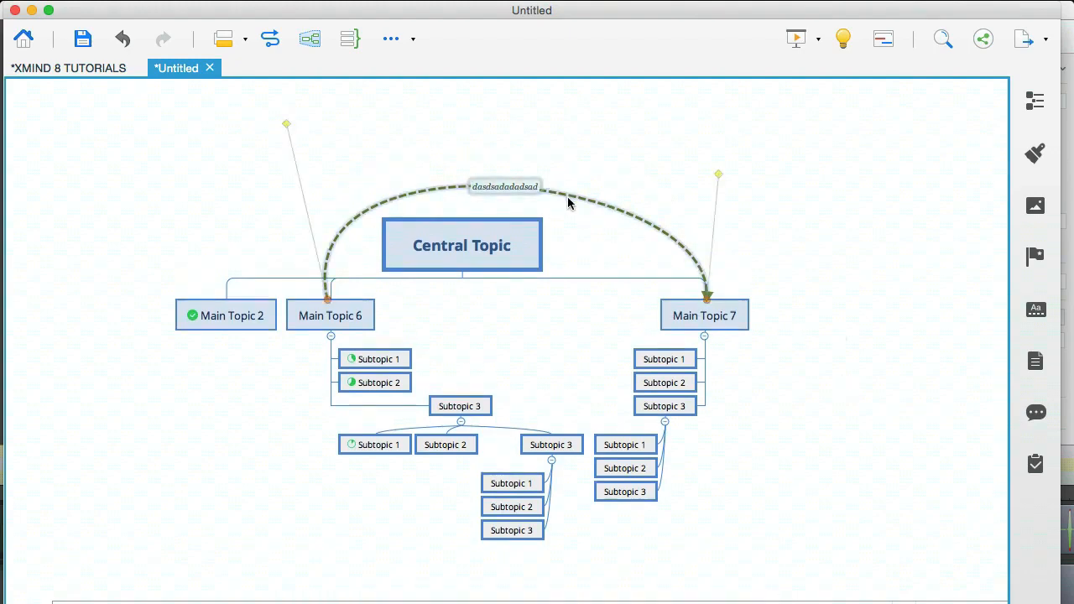
{"action": "left_click", "coordinate": [503, 184]}
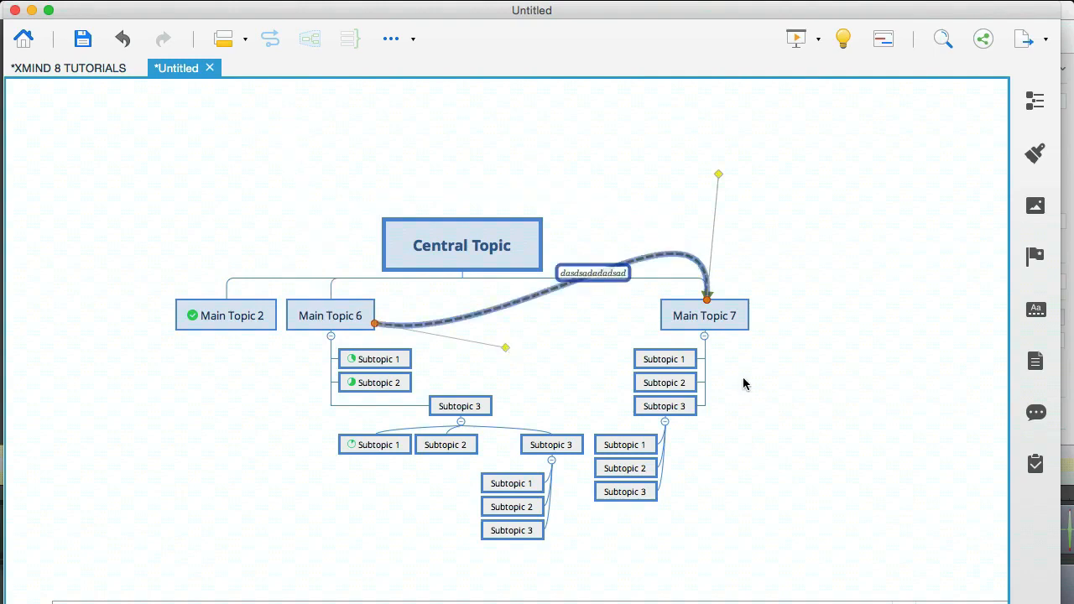
{"action": "left_click", "coordinate": [770, 369]}
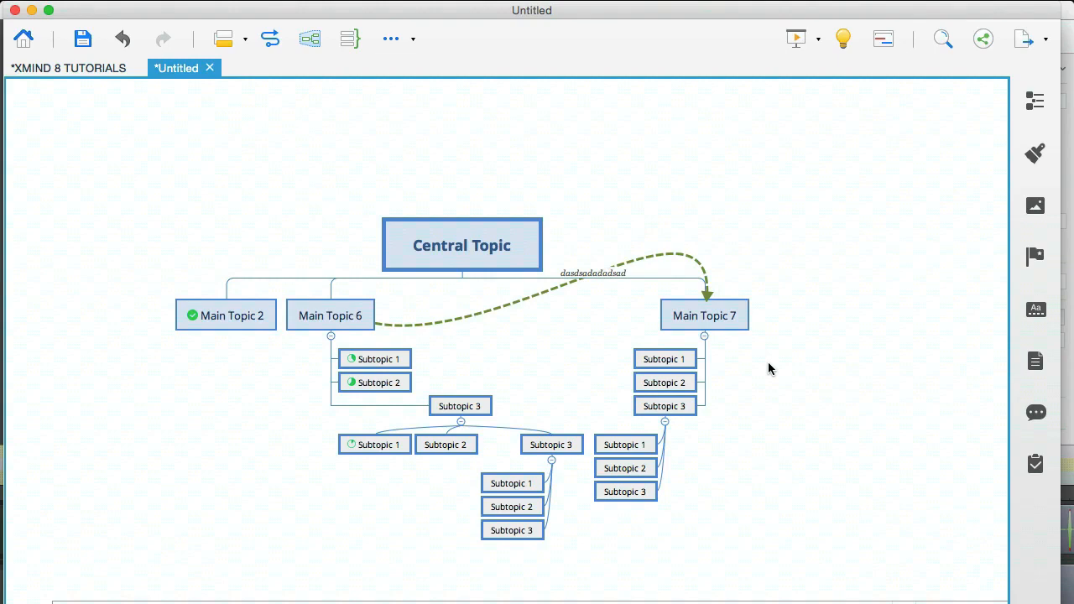
{"action": "mouse_move", "coordinate": [144, 94]}
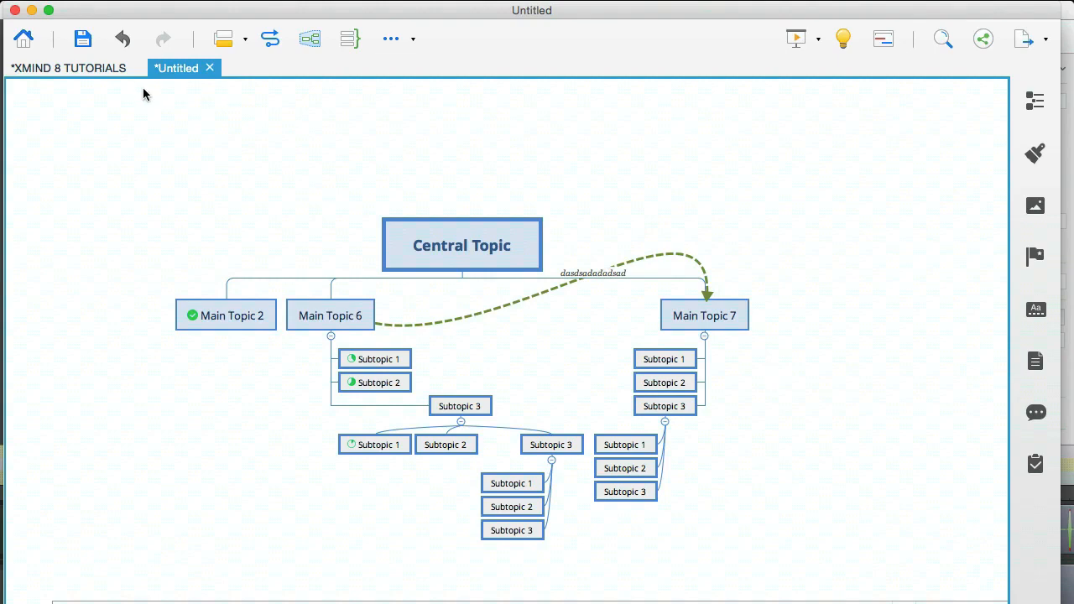
Step: Add a boundary around the three lowest subtopics, then return to the tutorials map
{"action": "left_click", "coordinate": [69, 67]}
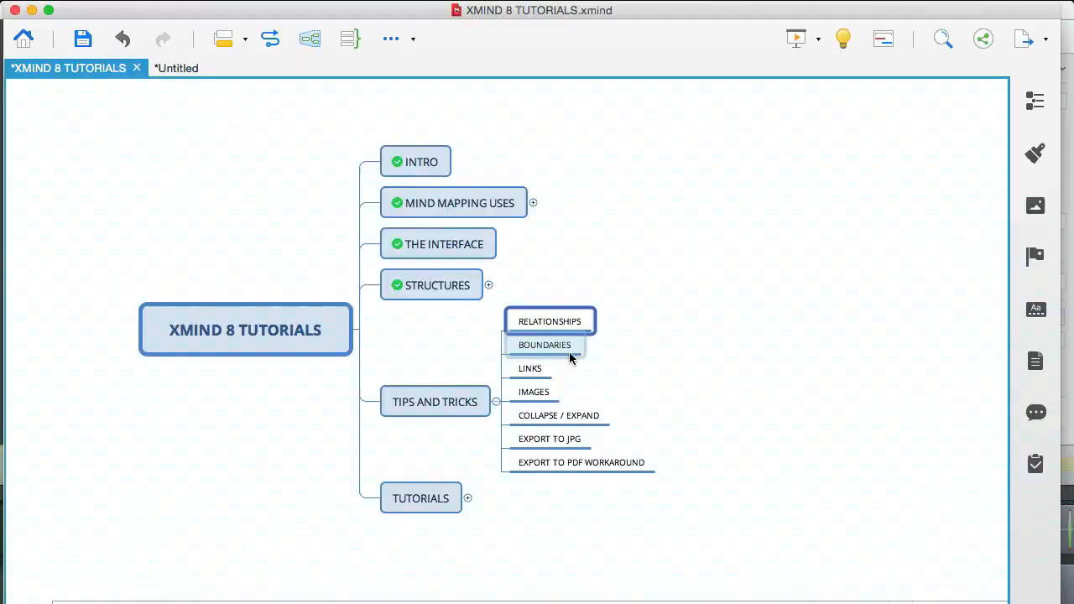
{"action": "left_click", "coordinate": [543, 346]}
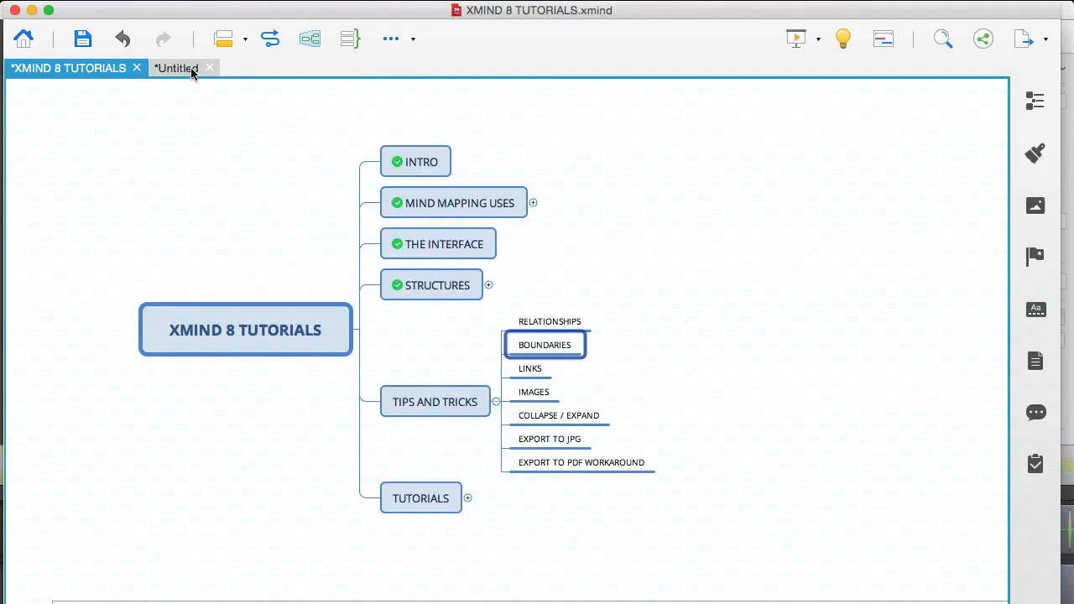
{"action": "left_click", "coordinate": [176, 67]}
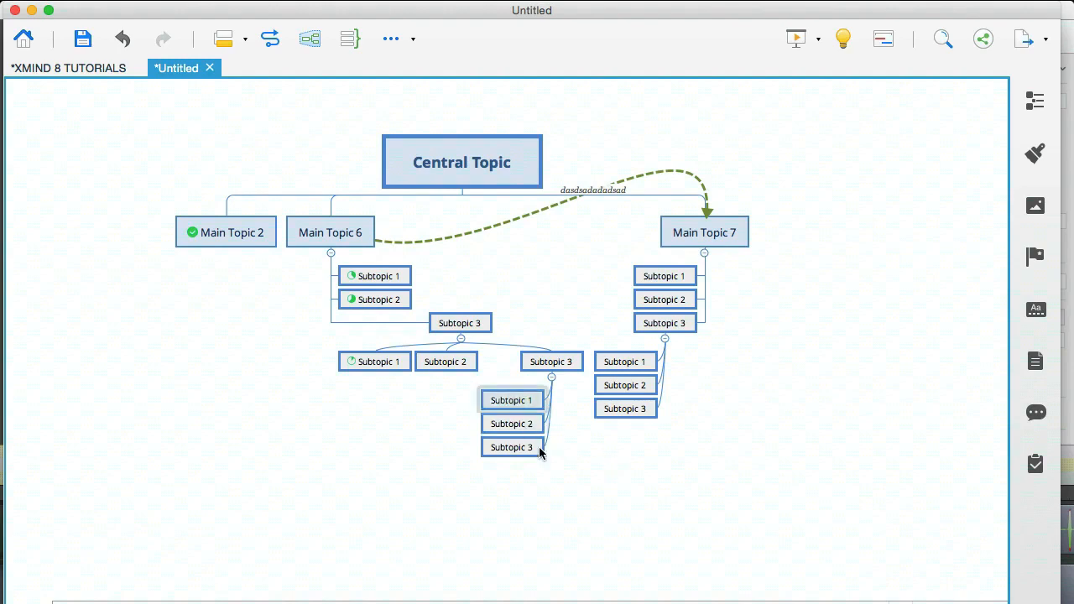
{"action": "left_click", "coordinate": [512, 399]}
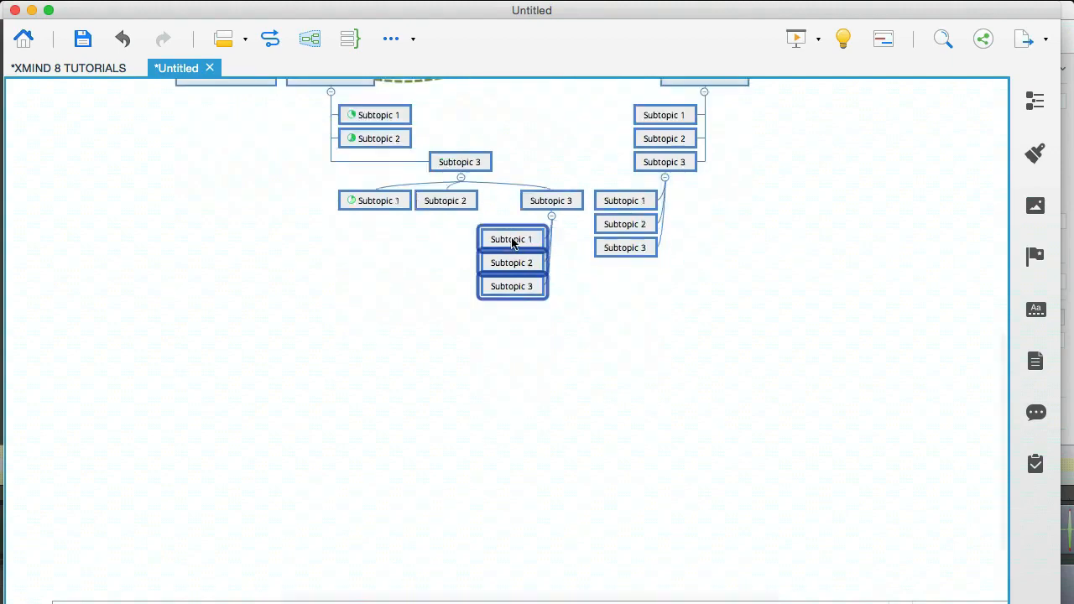
{"action": "right_click", "coordinate": [512, 239]}
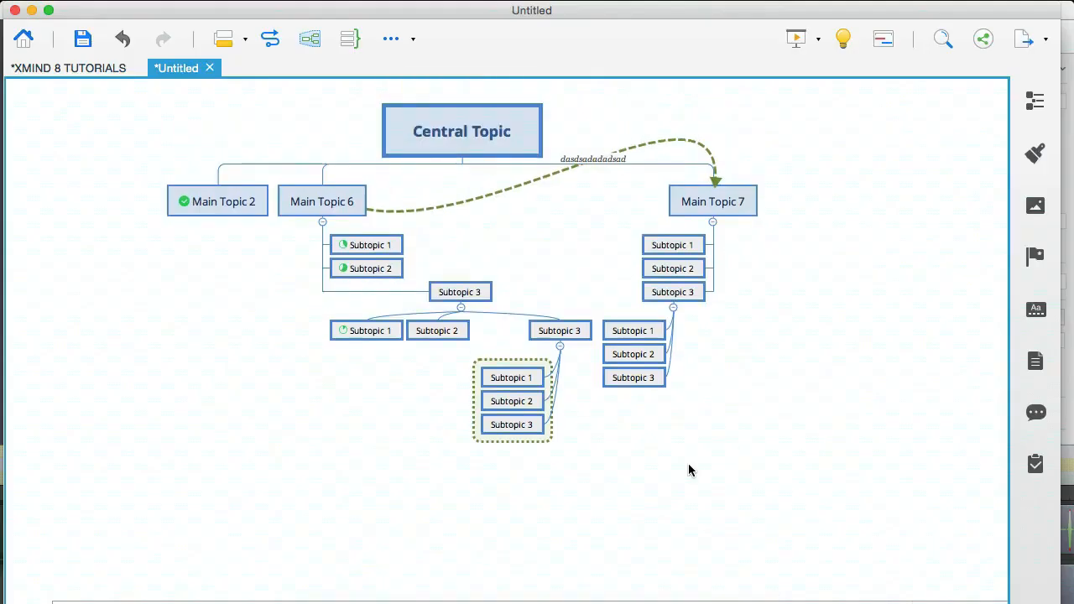
{"action": "left_click", "coordinate": [68, 67]}
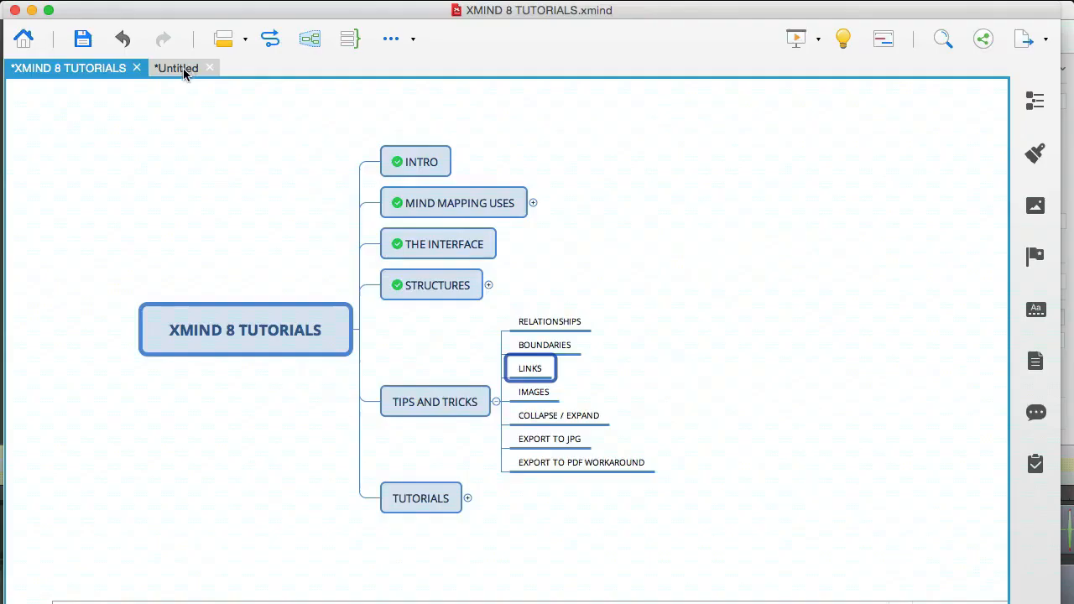
{"action": "left_click", "coordinate": [177, 67]}
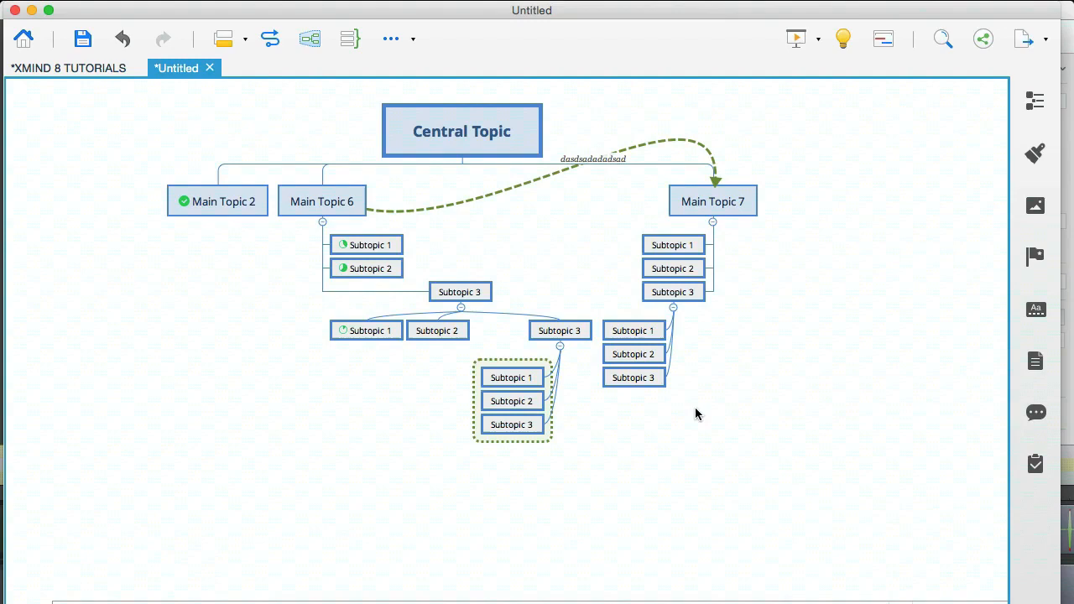
{"action": "left_click", "coordinate": [671, 245]}
{"action": "type", "text": "ashdgjhad"}
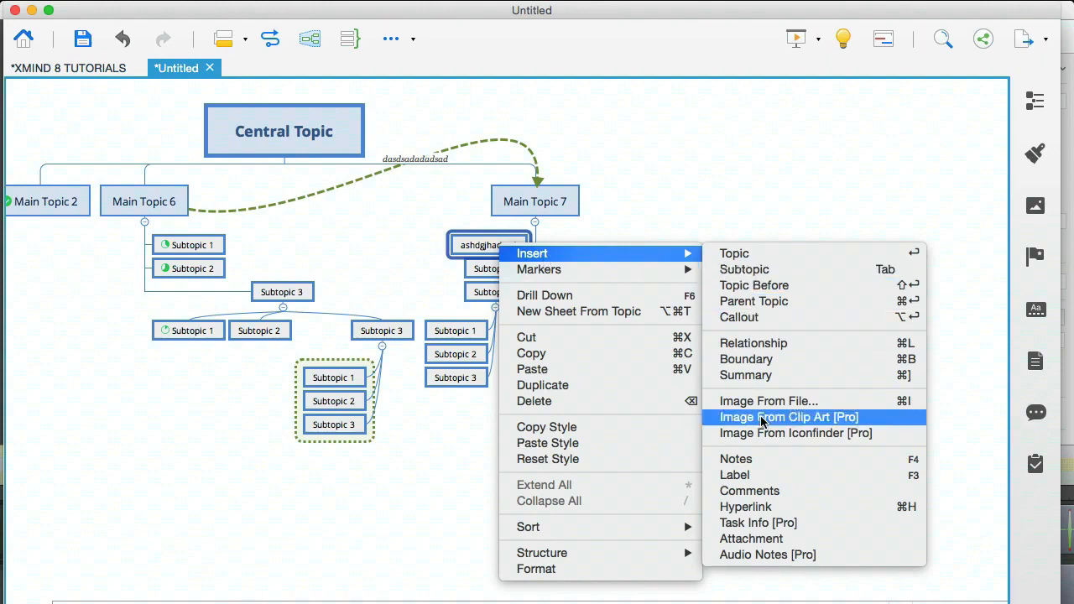
{"action": "left_click", "coordinate": [745, 507]}
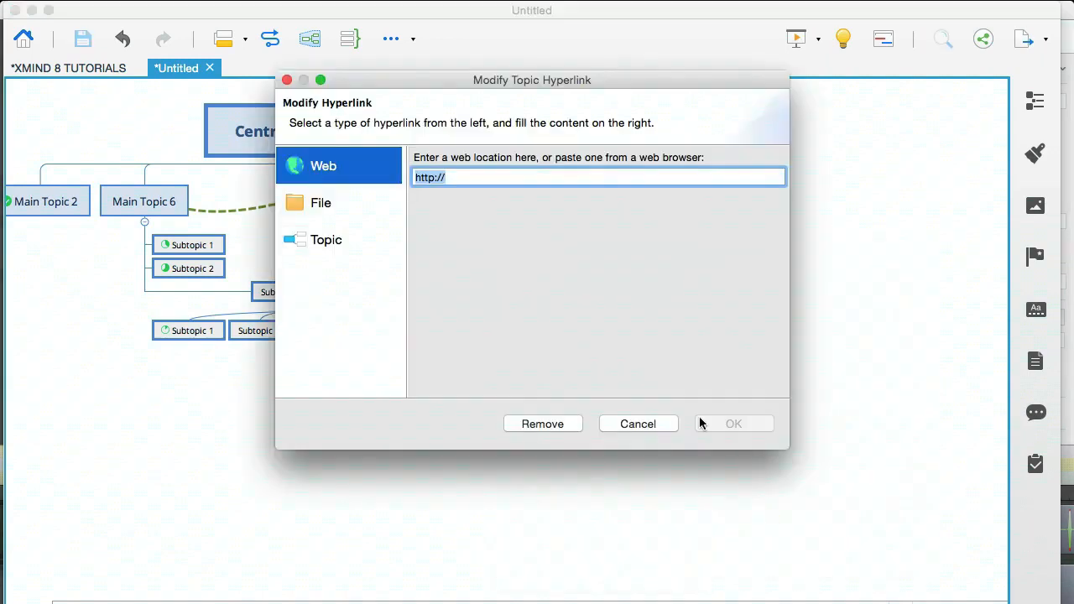
{"action": "type", "text": "w"}
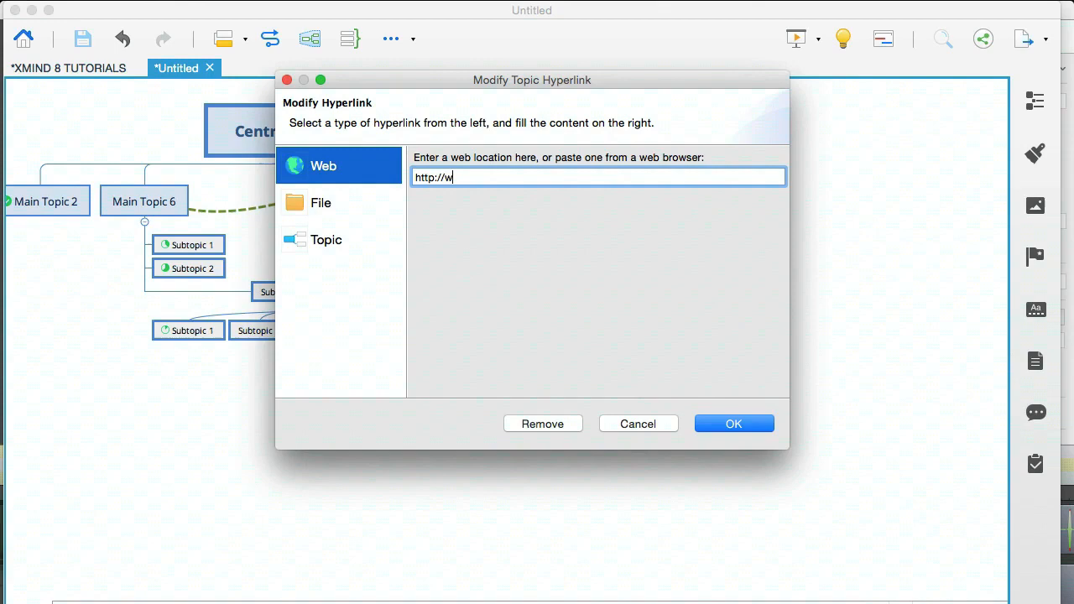
{"action": "type", "text": "ww.google.com"}
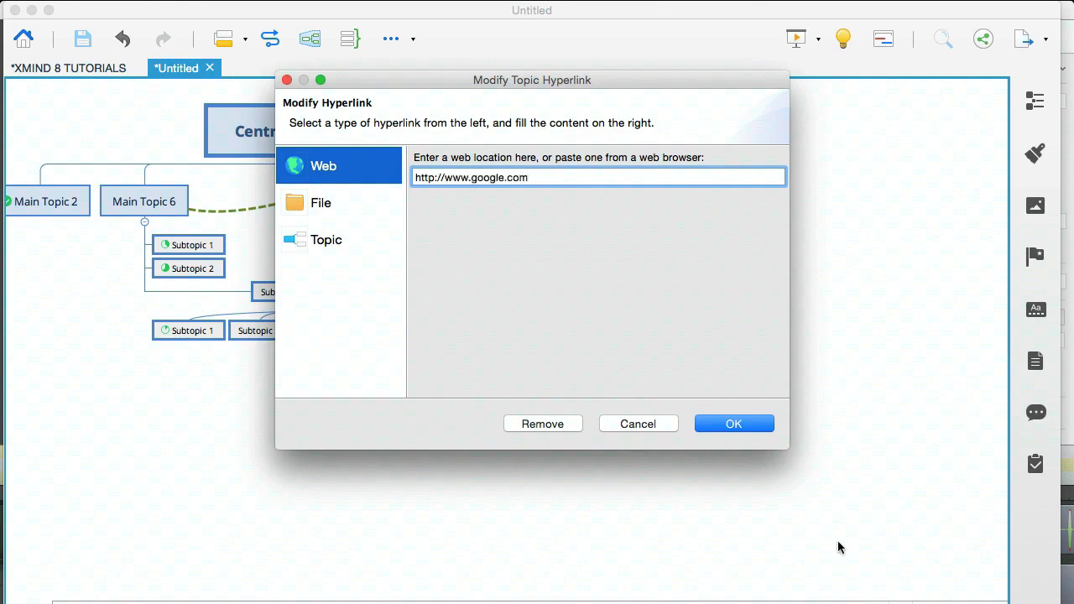
{"action": "left_click", "coordinate": [733, 423]}
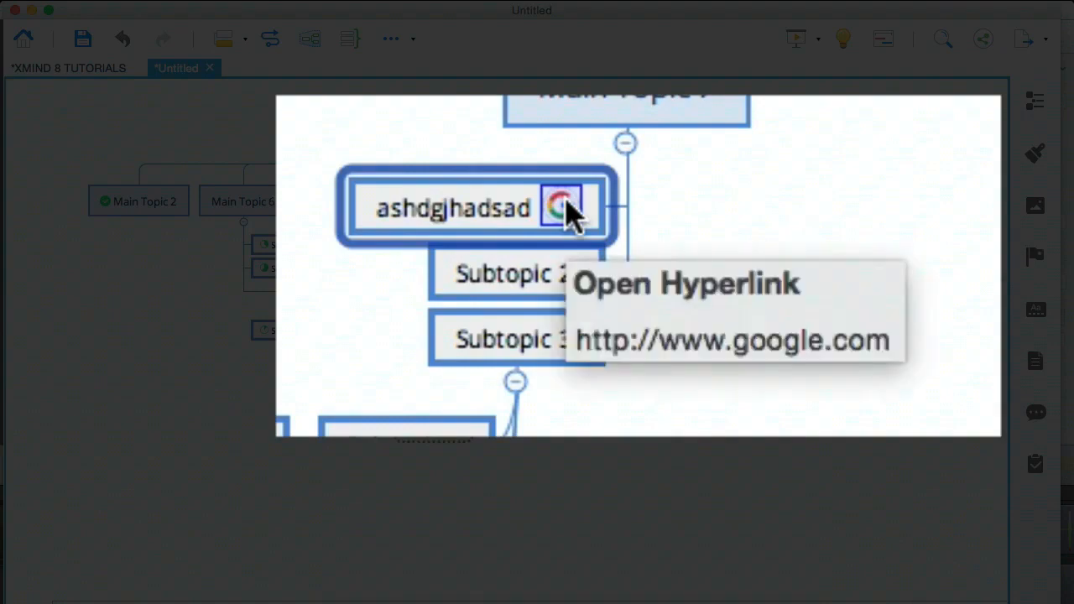
{"action": "left_click", "coordinate": [562, 208]}
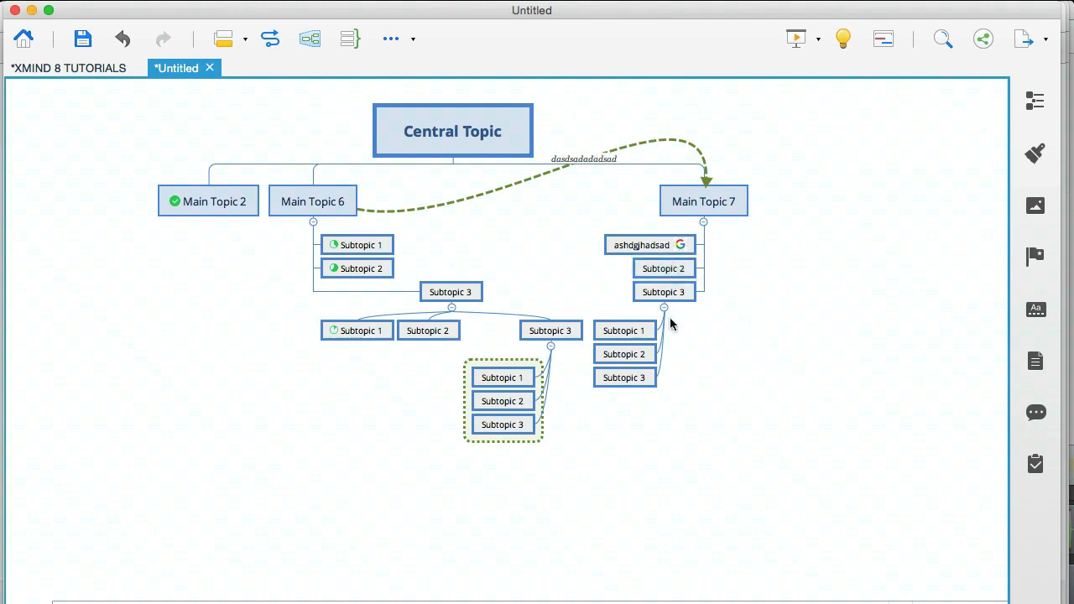
{"action": "mouse_move", "coordinate": [730, 429]}
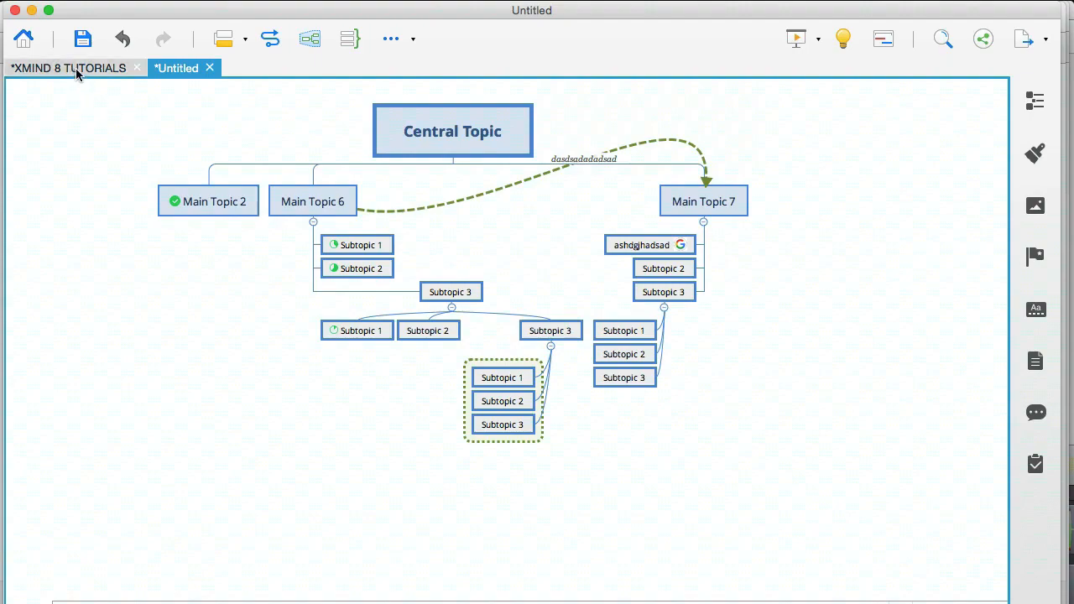
Step: Insert nav.png into Subtopic 1 under Subtopic 3 and shrink it to a thumbnail
{"action": "left_click", "coordinate": [67, 67]}
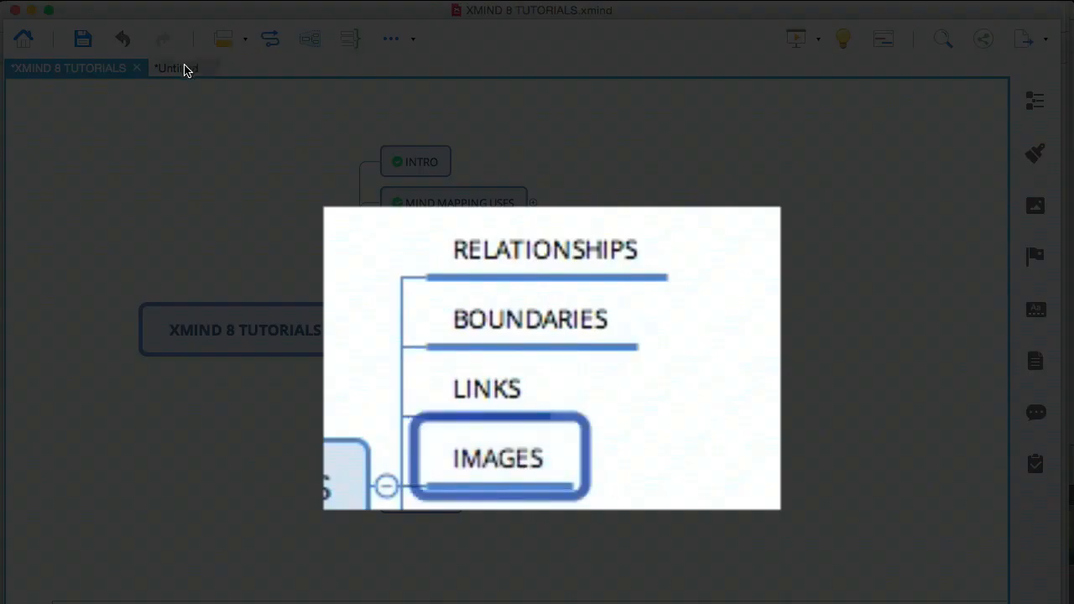
{"action": "left_click", "coordinate": [177, 67]}
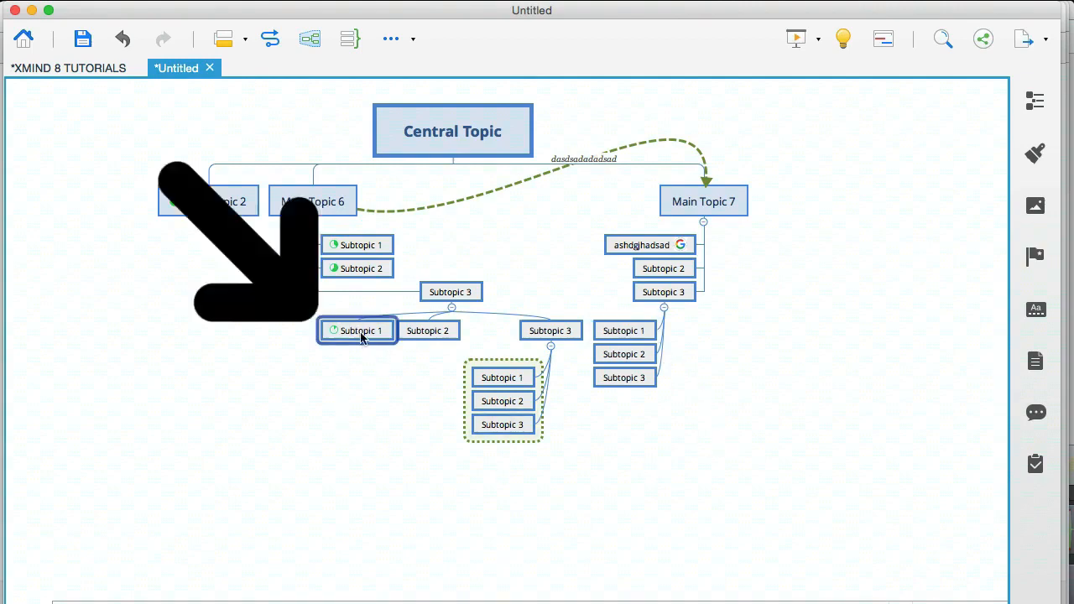
{"action": "right_click", "coordinate": [355, 329]}
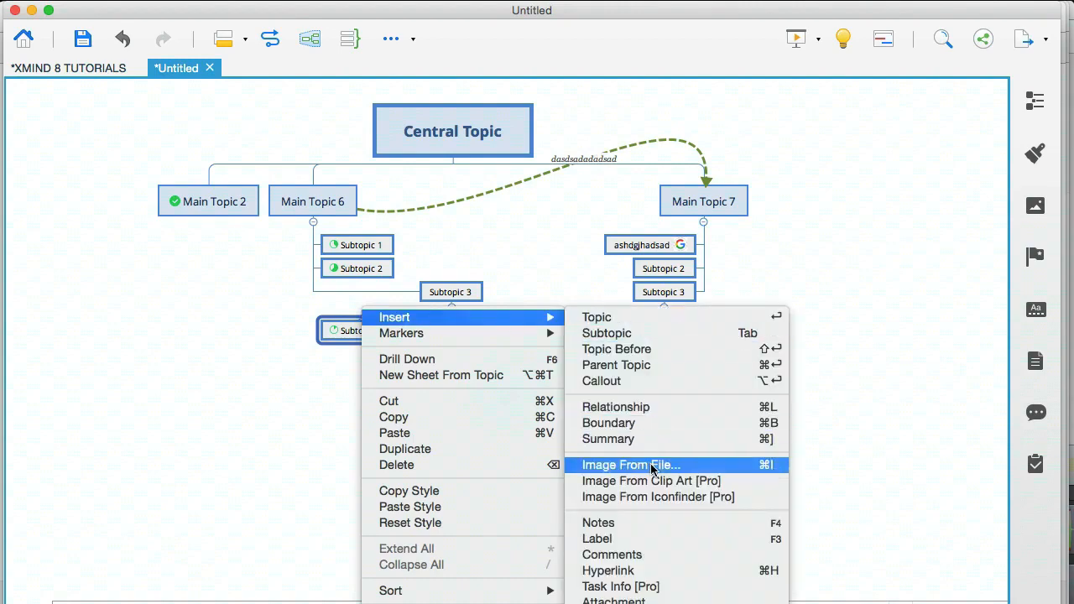
{"action": "left_click", "coordinate": [631, 465]}
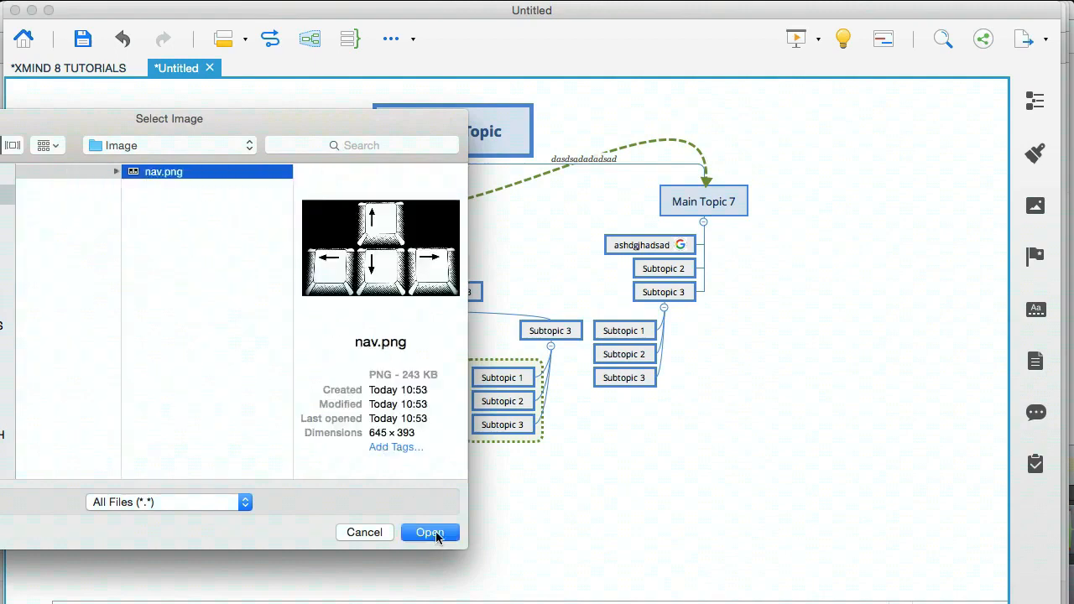
{"action": "left_click", "coordinate": [430, 533]}
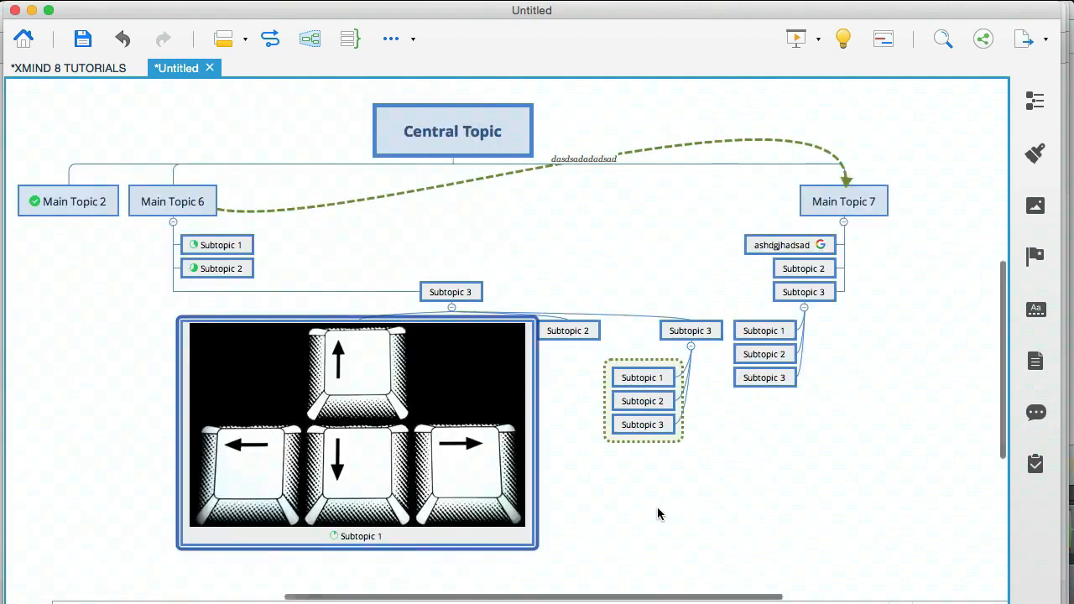
{"action": "left_click", "coordinate": [658, 513]}
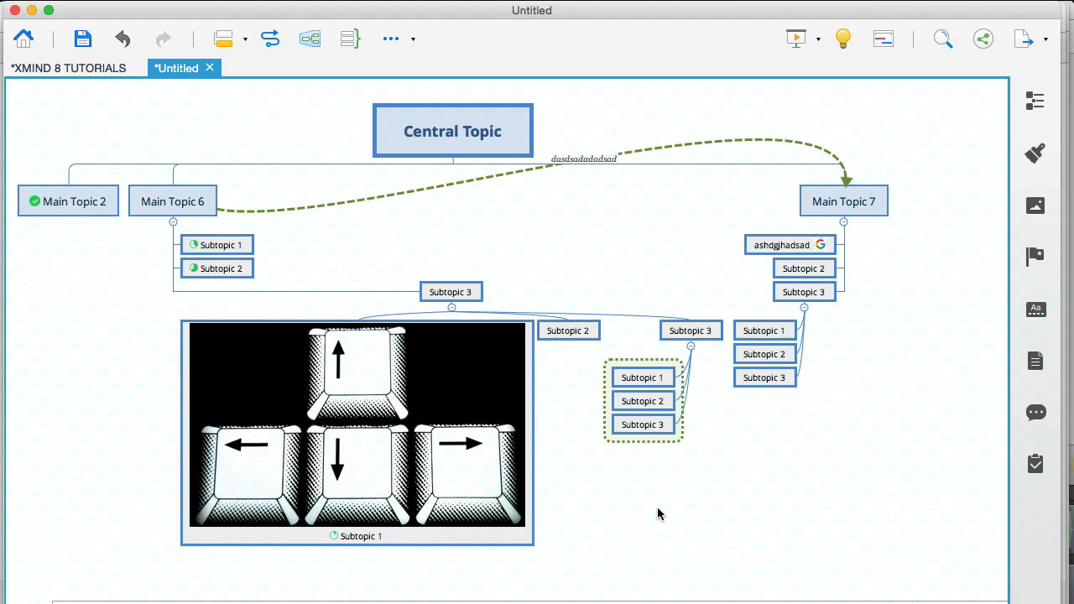
{"action": "left_click", "coordinate": [356, 427]}
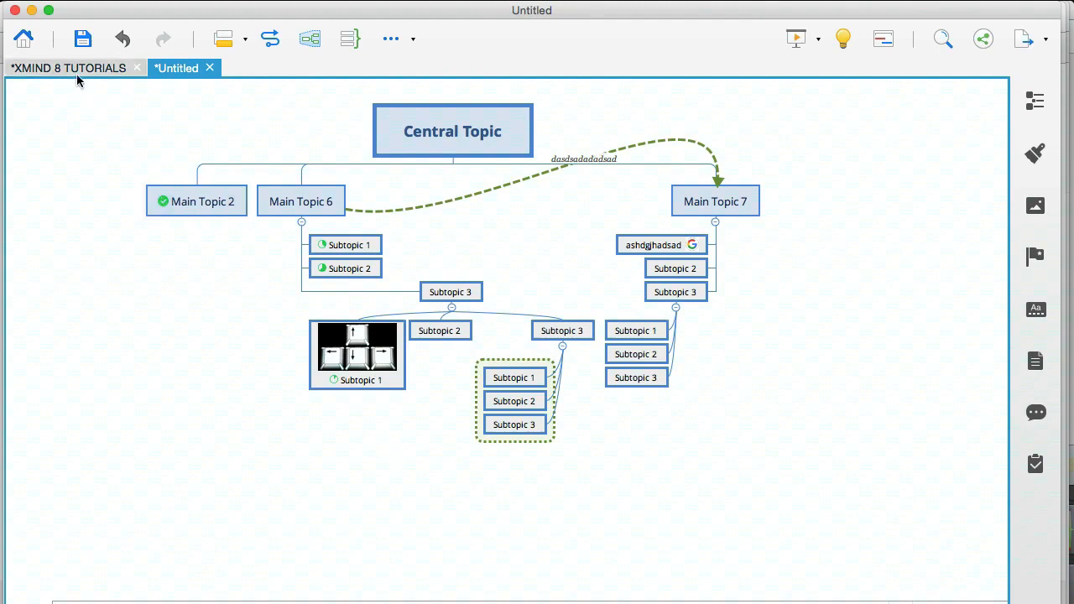
{"action": "left_click", "coordinate": [69, 67]}
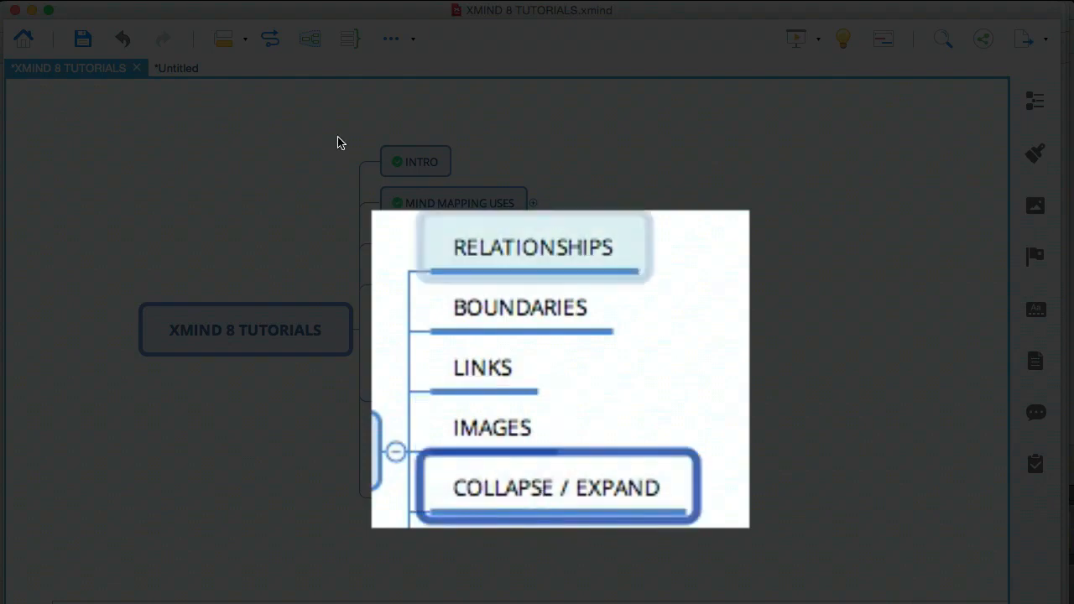
{"action": "left_click", "coordinate": [176, 67]}
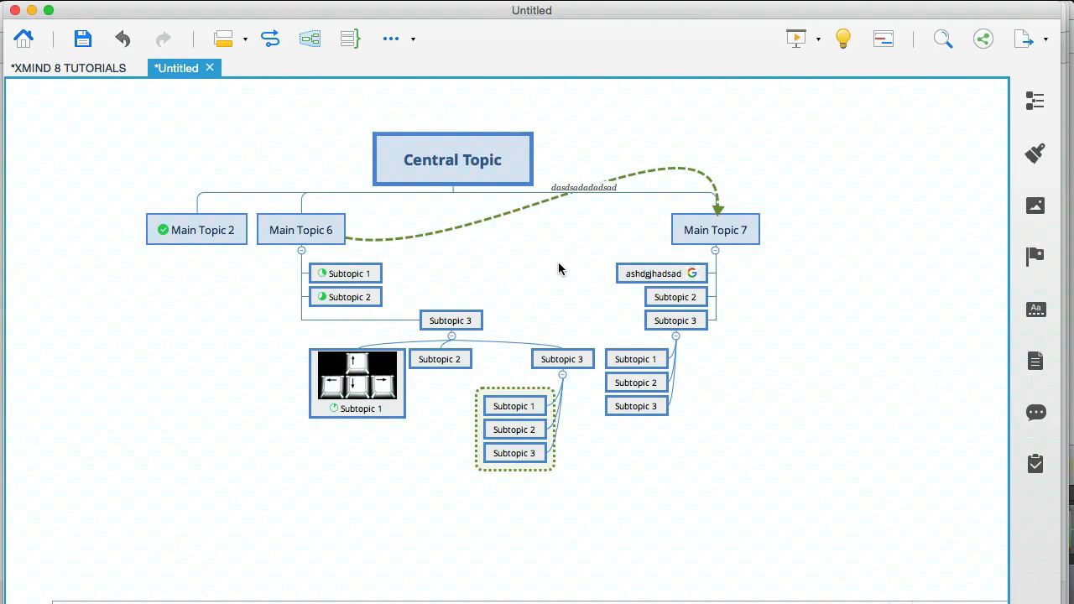
{"action": "right_click", "coordinate": [561, 269]}
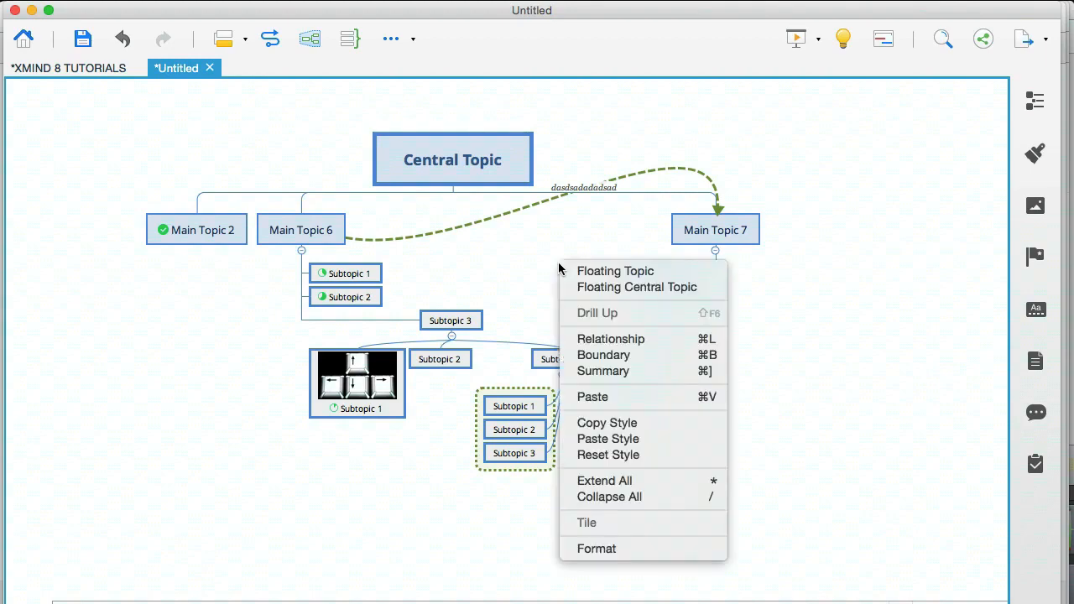
{"action": "left_click", "coordinate": [610, 497]}
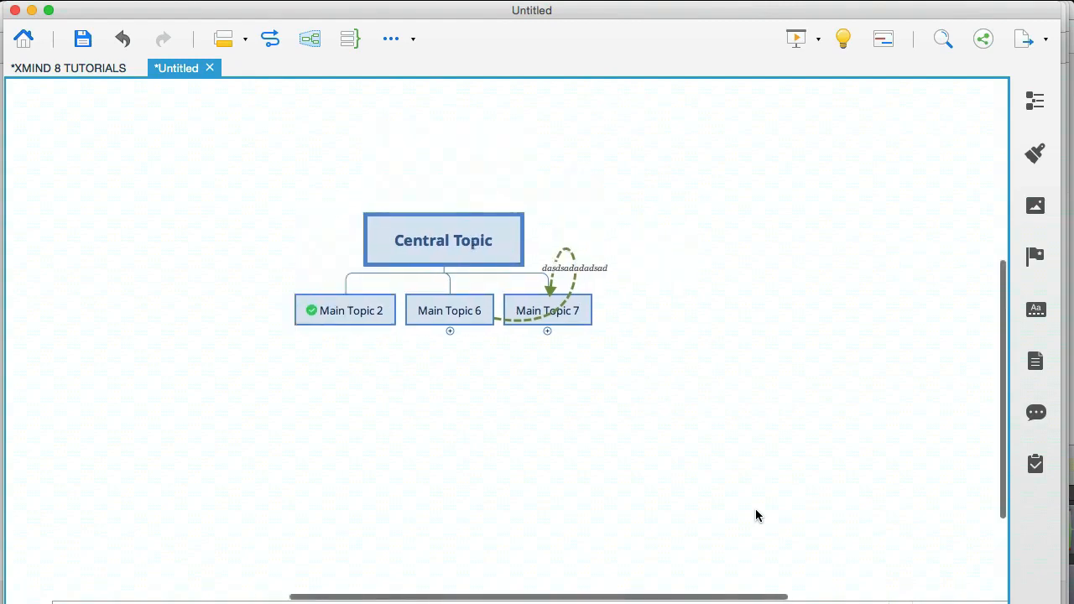
{"action": "mouse_move", "coordinate": [701, 295]}
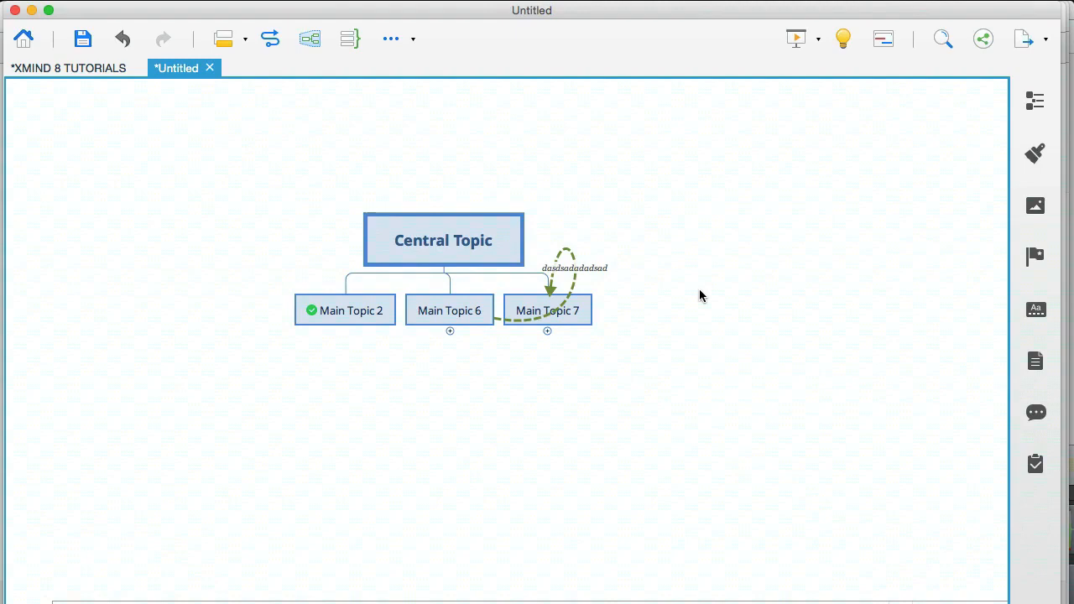
{"action": "right_click", "coordinate": [702, 296]}
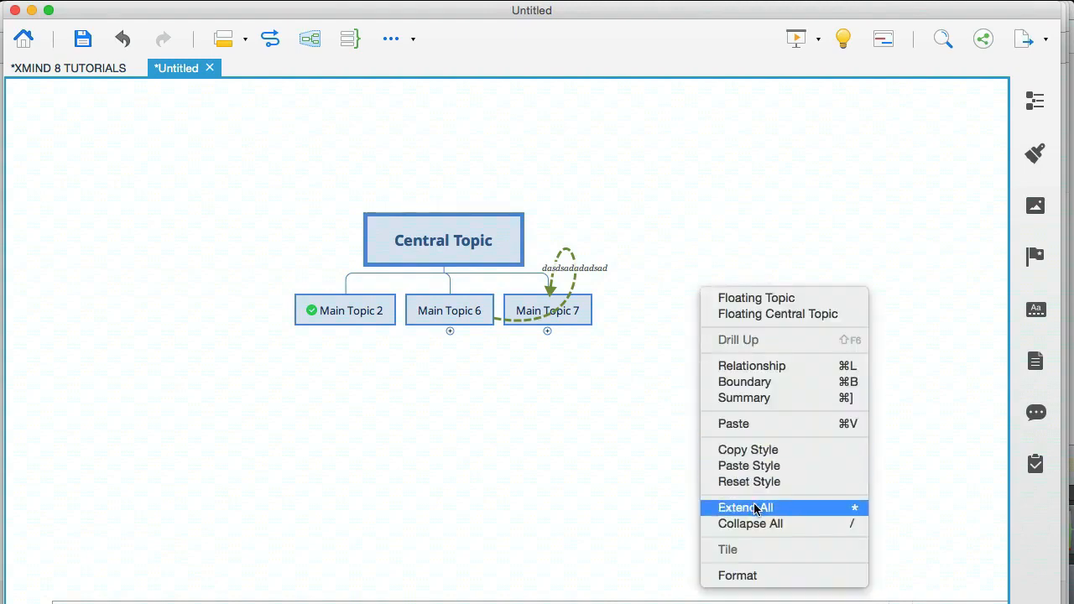
{"action": "left_click", "coordinate": [745, 507]}
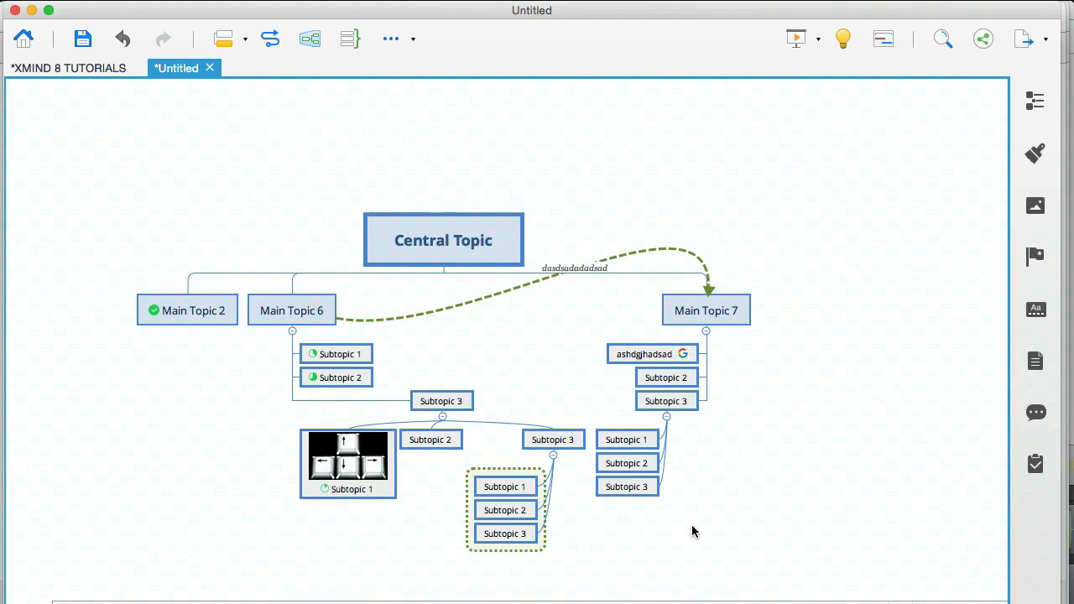
{"action": "scroll", "scroll_direction": "up", "scroll_amount": 3}
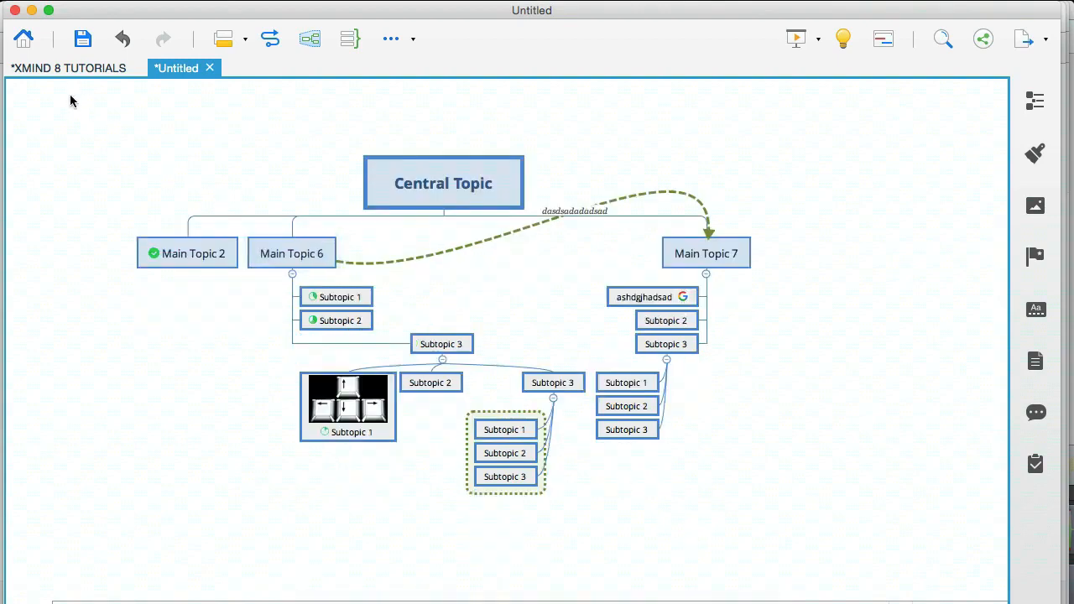
Step: Start an export of the Untitled map, settling on Image as the export type
{"action": "left_click", "coordinate": [68, 67]}
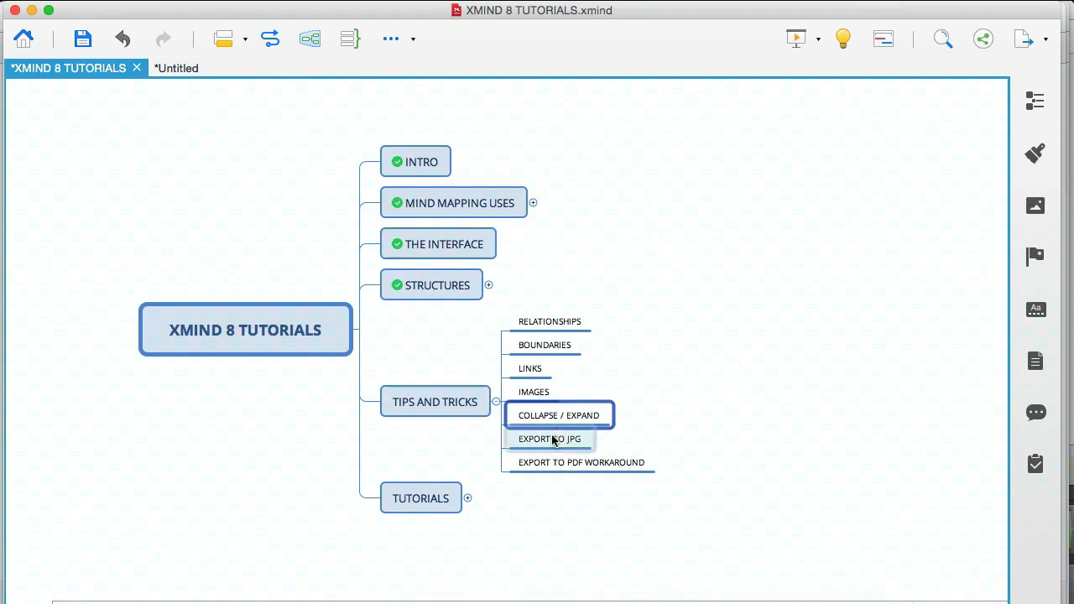
{"action": "left_click", "coordinate": [549, 440]}
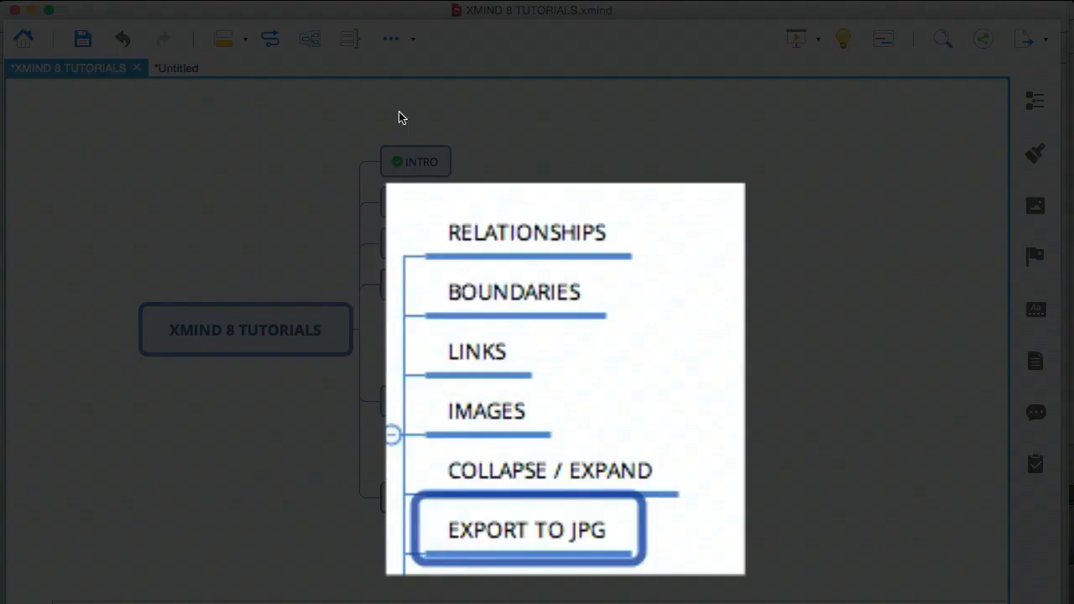
{"action": "left_click", "coordinate": [176, 67]}
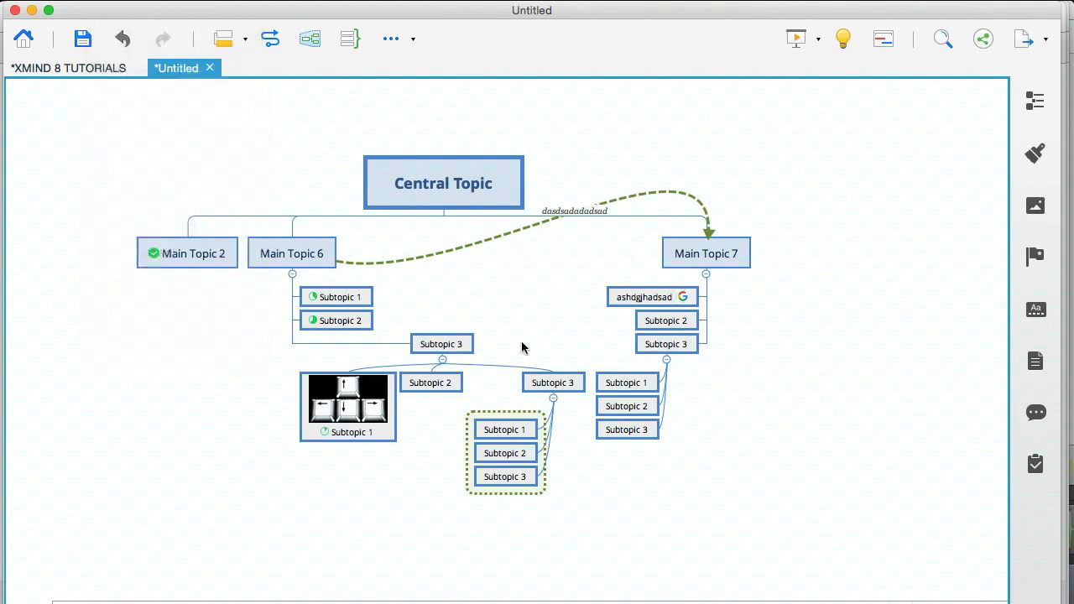
{"action": "left_click", "coordinate": [1024, 39]}
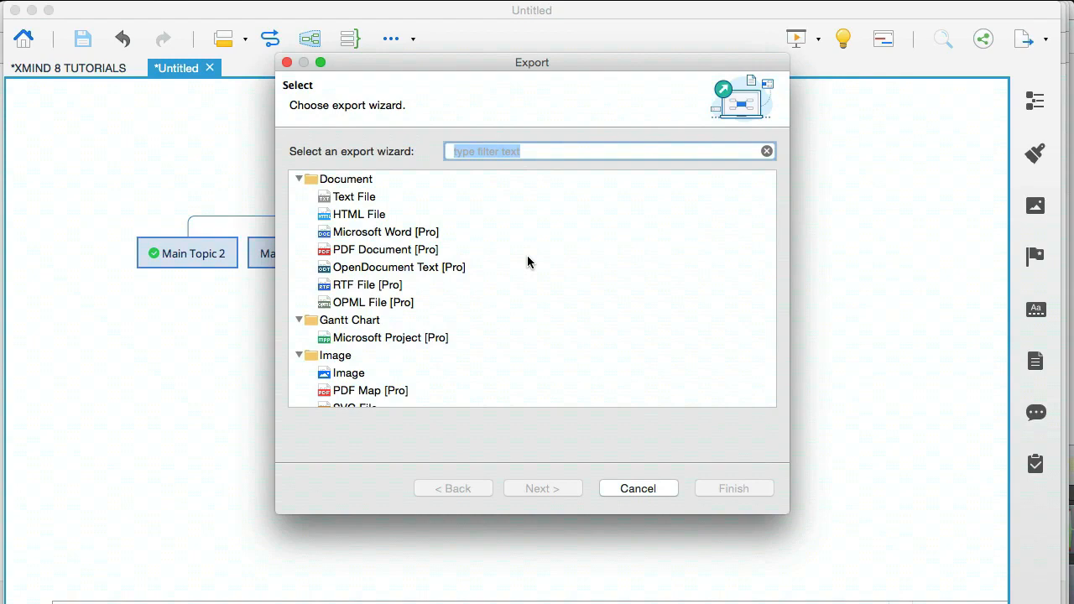
{"action": "mouse_move", "coordinate": [436, 251]}
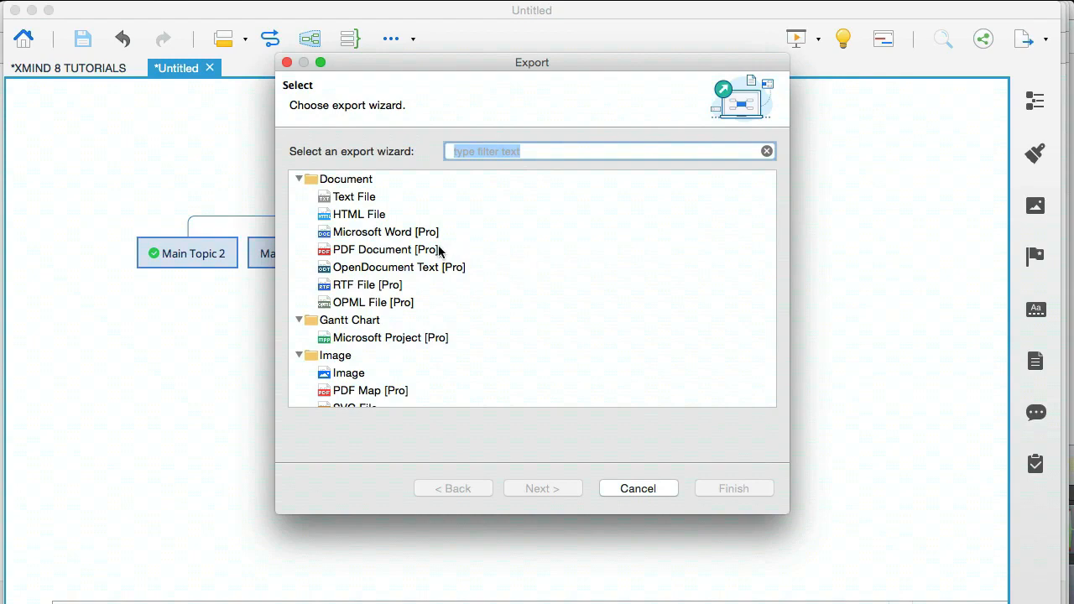
{"action": "left_click", "coordinate": [382, 249]}
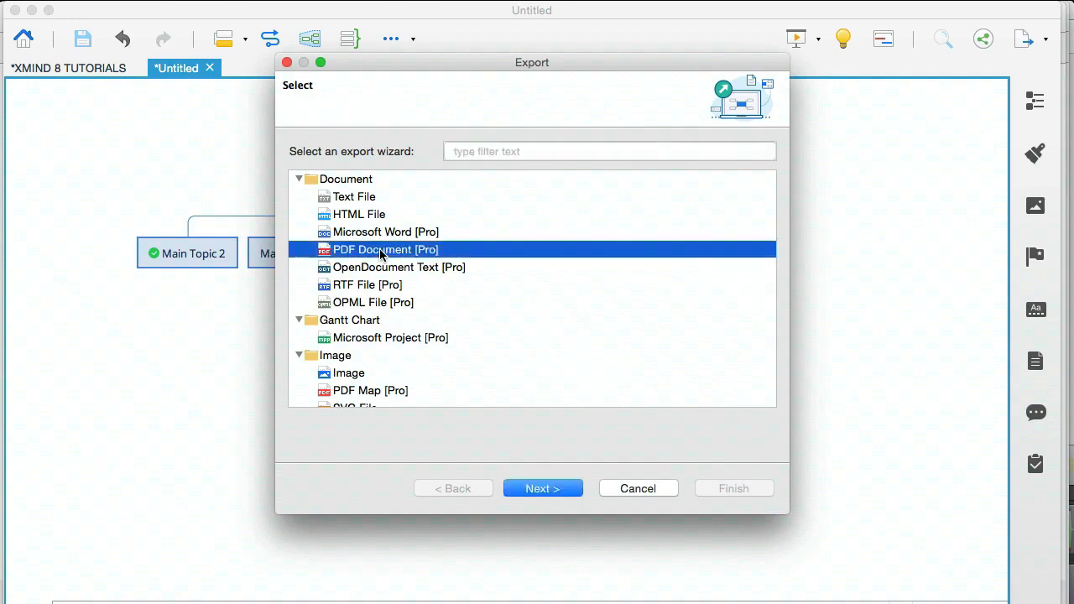
{"action": "mouse_move", "coordinate": [430, 260]}
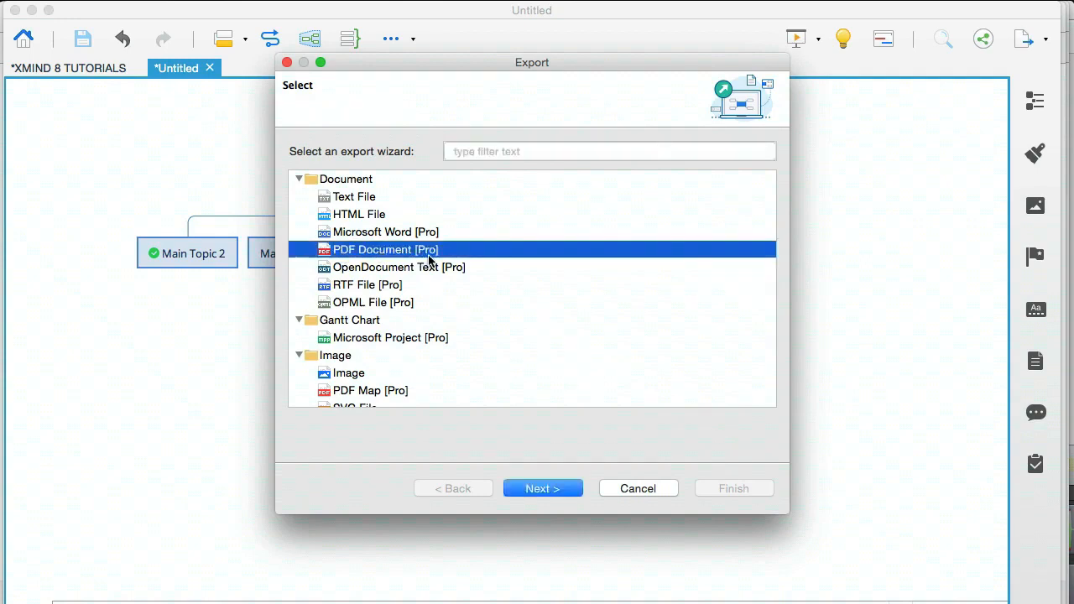
{"action": "mouse_move", "coordinate": [355, 367]}
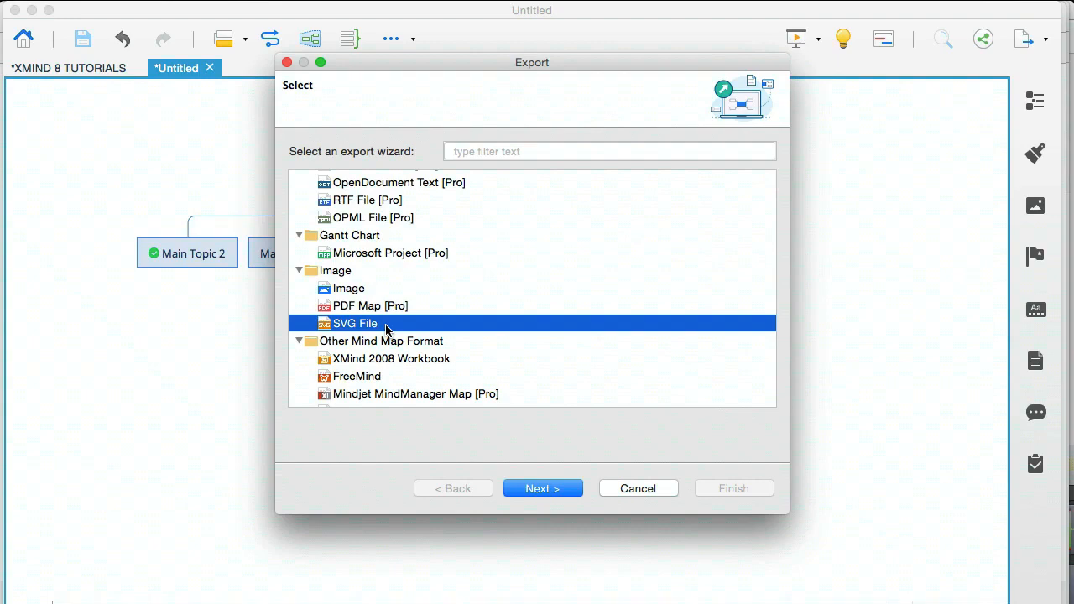
{"action": "left_click", "coordinate": [345, 289]}
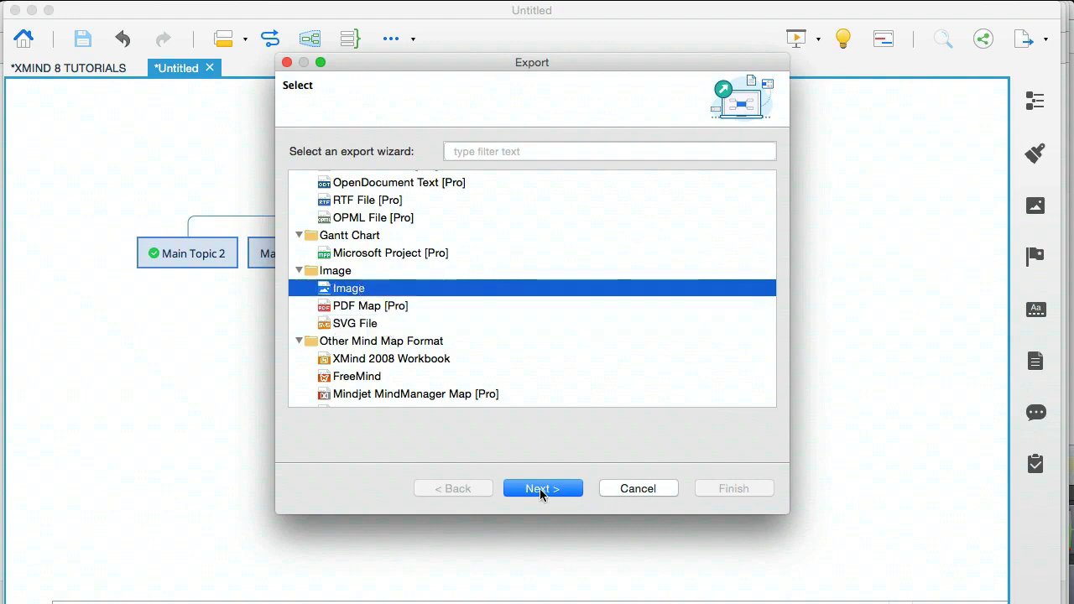
Step: Keep PNG as the format, choose a save folder and finish the export
{"action": "left_click", "coordinate": [544, 488]}
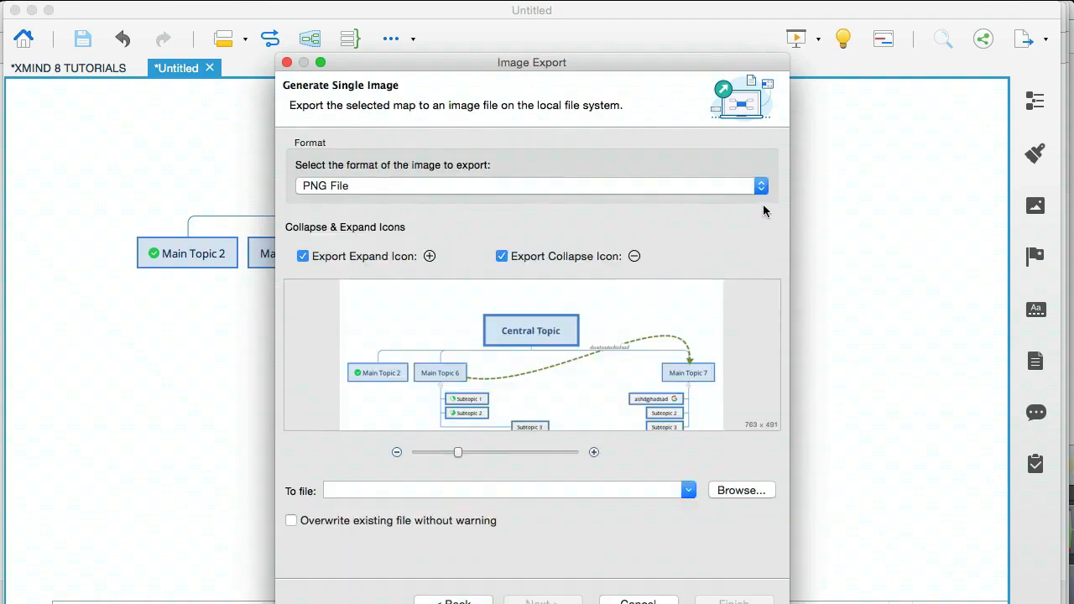
{"action": "left_click", "coordinate": [759, 185]}
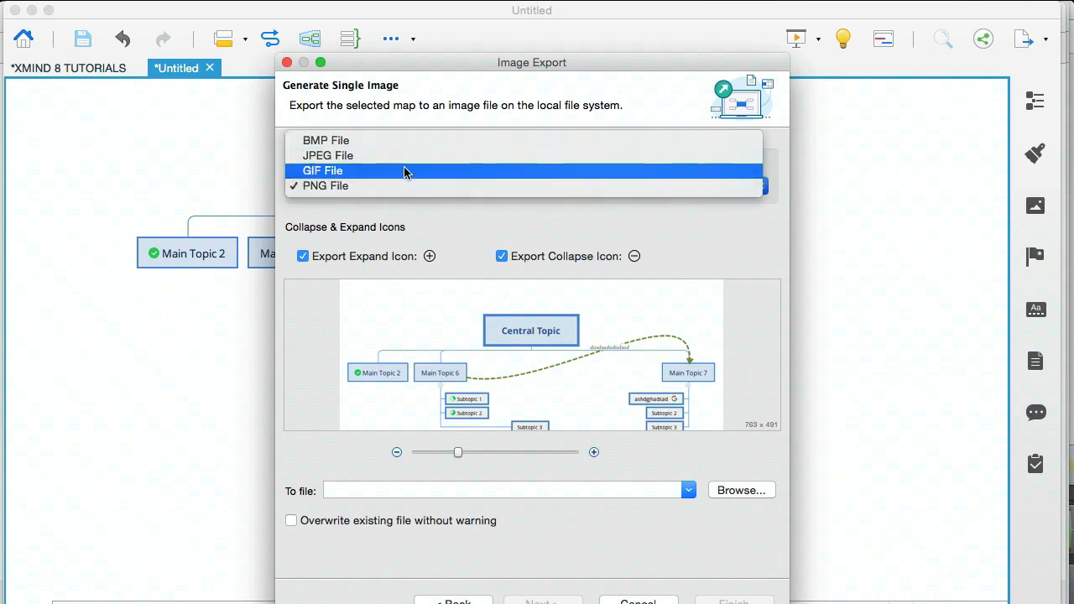
{"action": "left_click", "coordinate": [326, 184]}
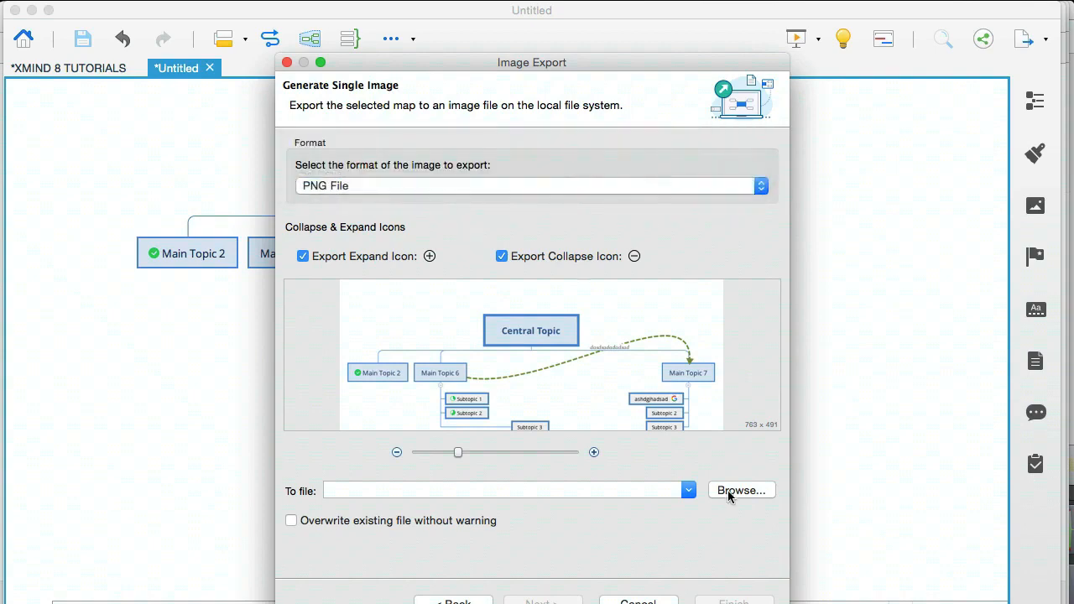
{"action": "left_click", "coordinate": [740, 490]}
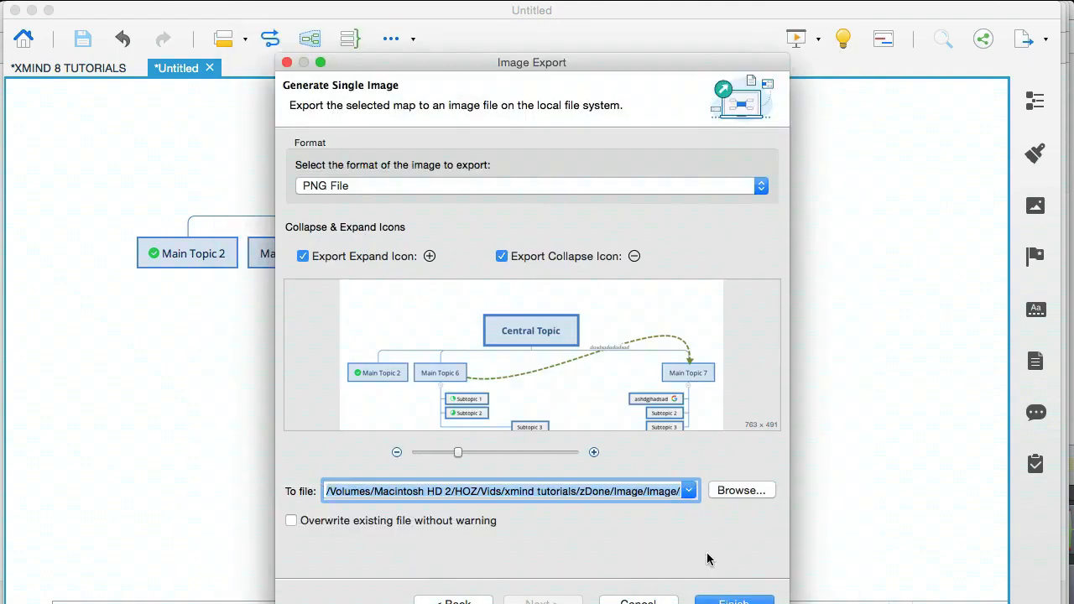
{"action": "left_click", "coordinate": [732, 601]}
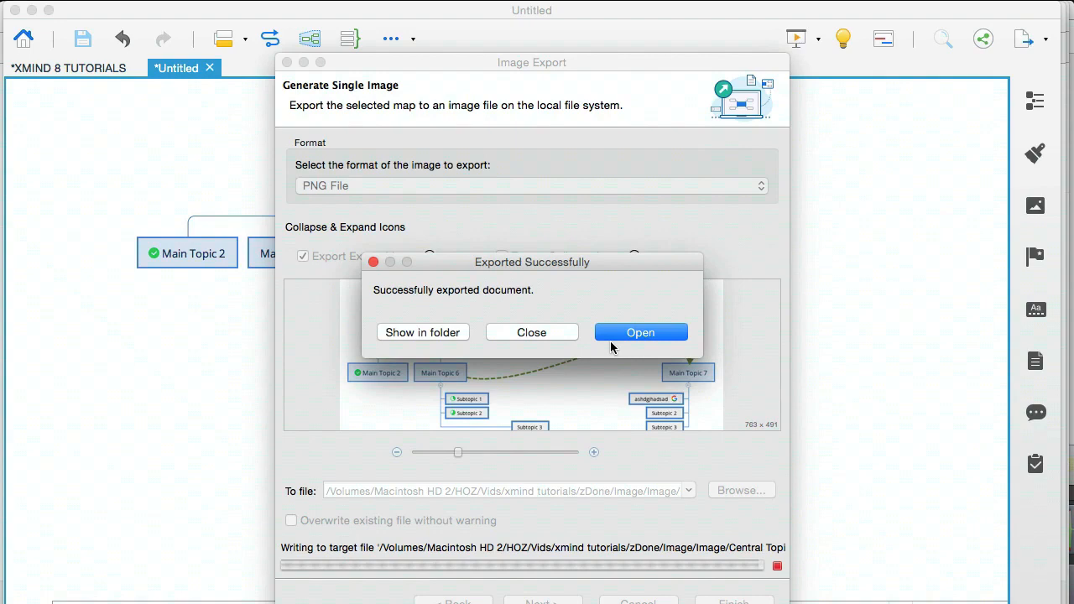
Step: View the exported Central Topic.png in the preview and close it
{"action": "left_click", "coordinate": [530, 332]}
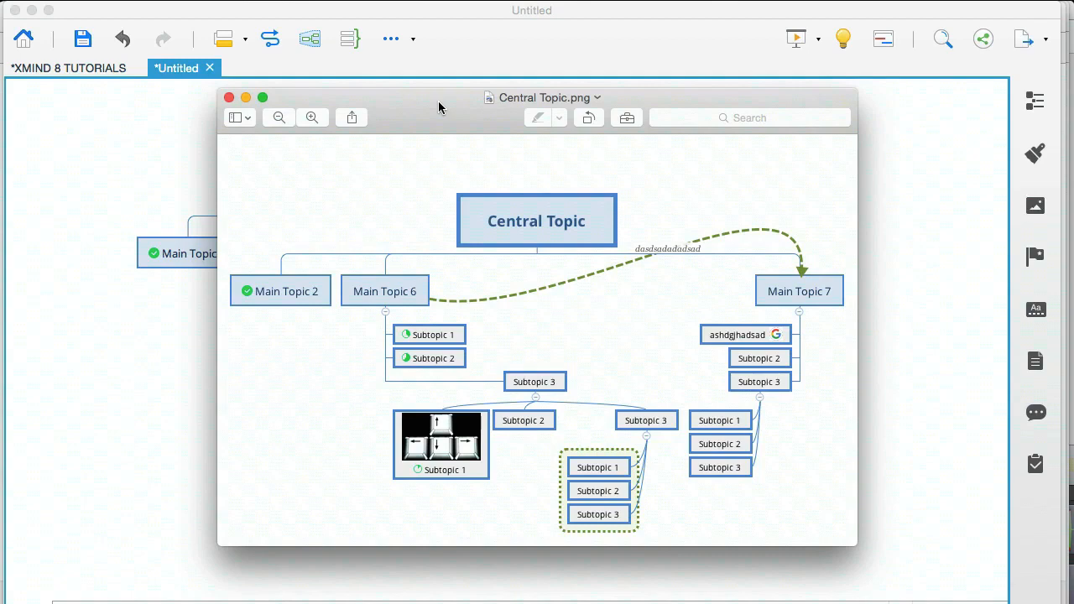
{"action": "left_click", "coordinate": [228, 98]}
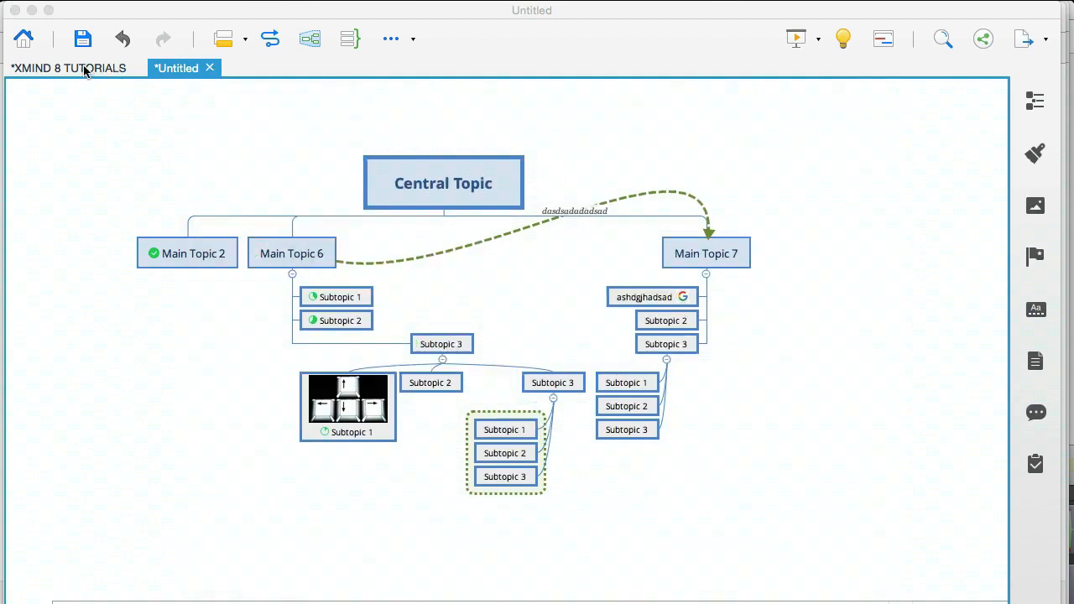
Step: Insert Central Topic.png into the Google Docs document named PDF
{"action": "left_click", "coordinate": [67, 67]}
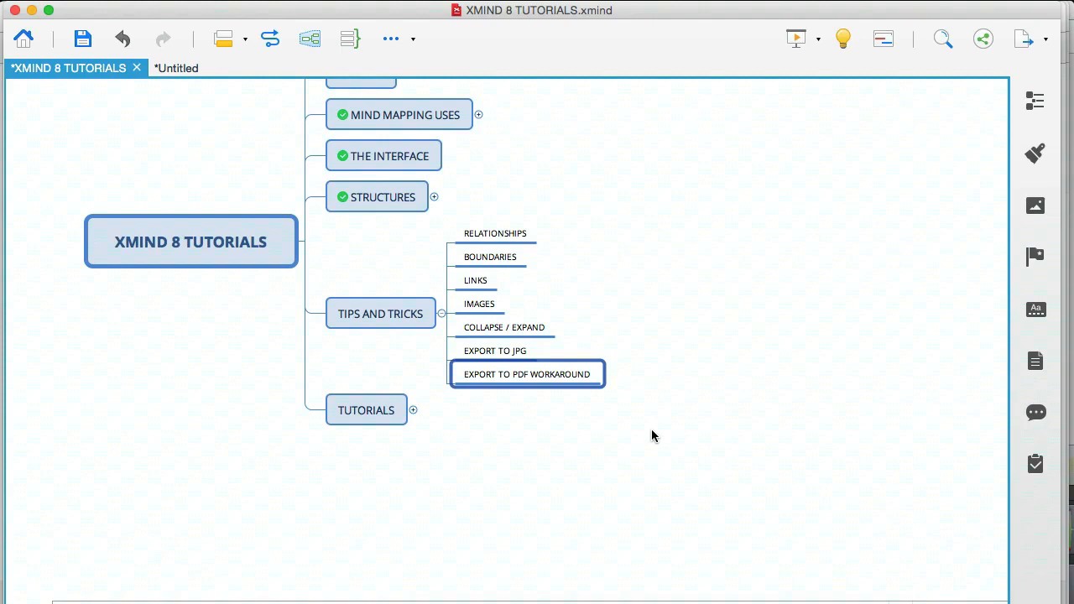
{"action": "mouse_move", "coordinate": [540, 443]}
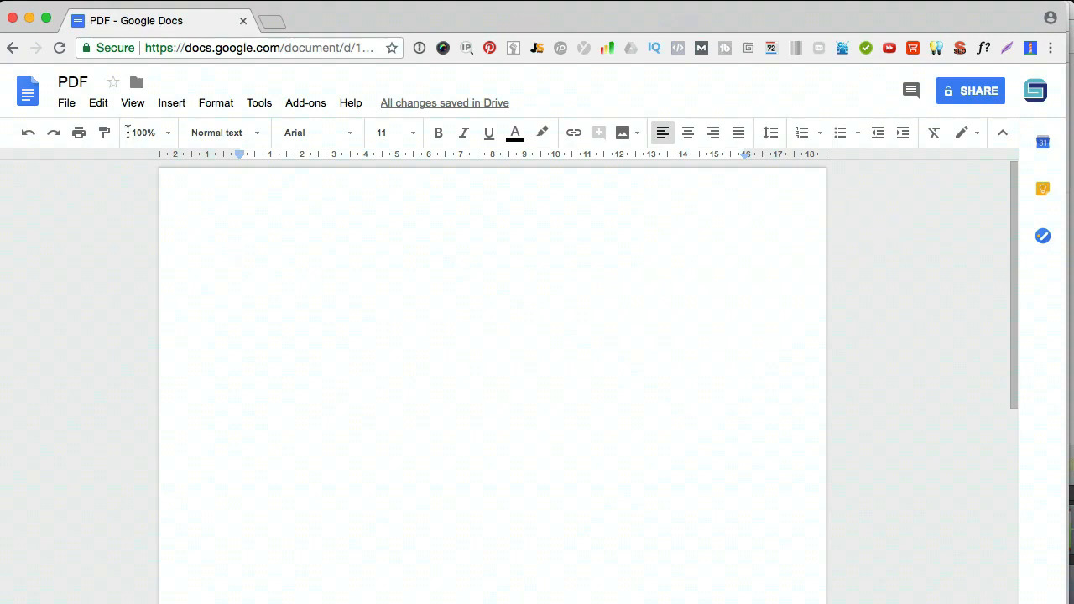
{"action": "left_click", "coordinate": [171, 102]}
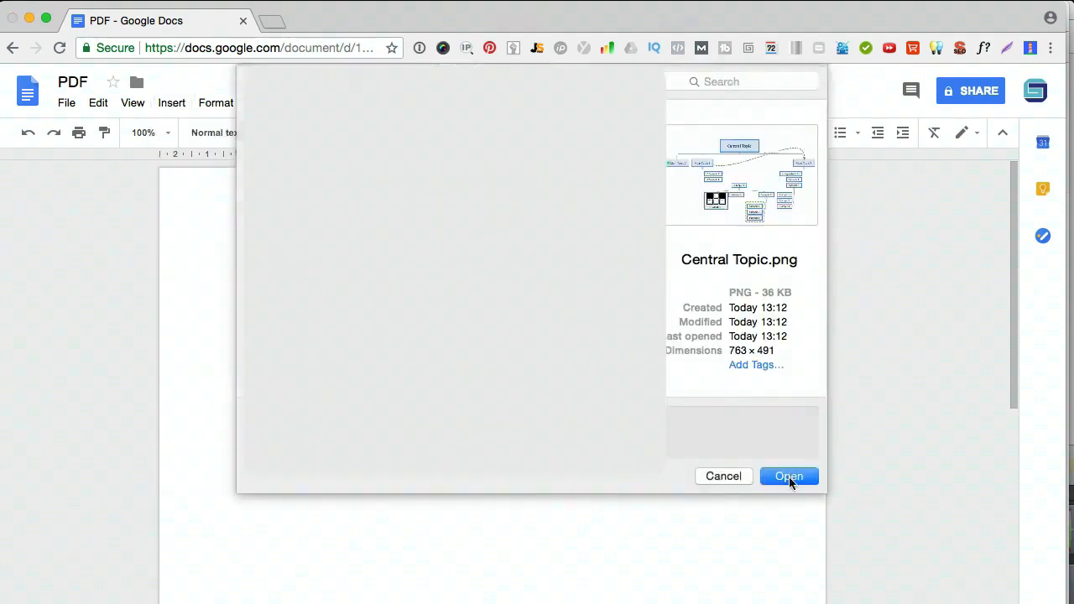
{"action": "left_click", "coordinate": [789, 477]}
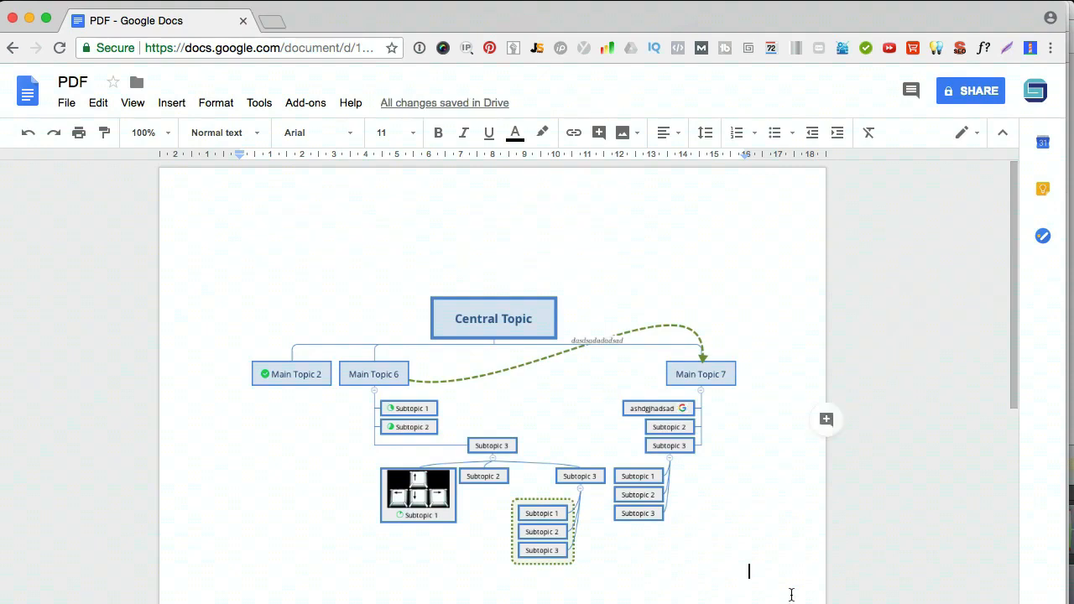
Step: Scroll through the Google Docs page and the downloaded one-page PDF.pdf to view the mind map
{"action": "scroll", "scroll_direction": "up", "scroll_amount": 3}
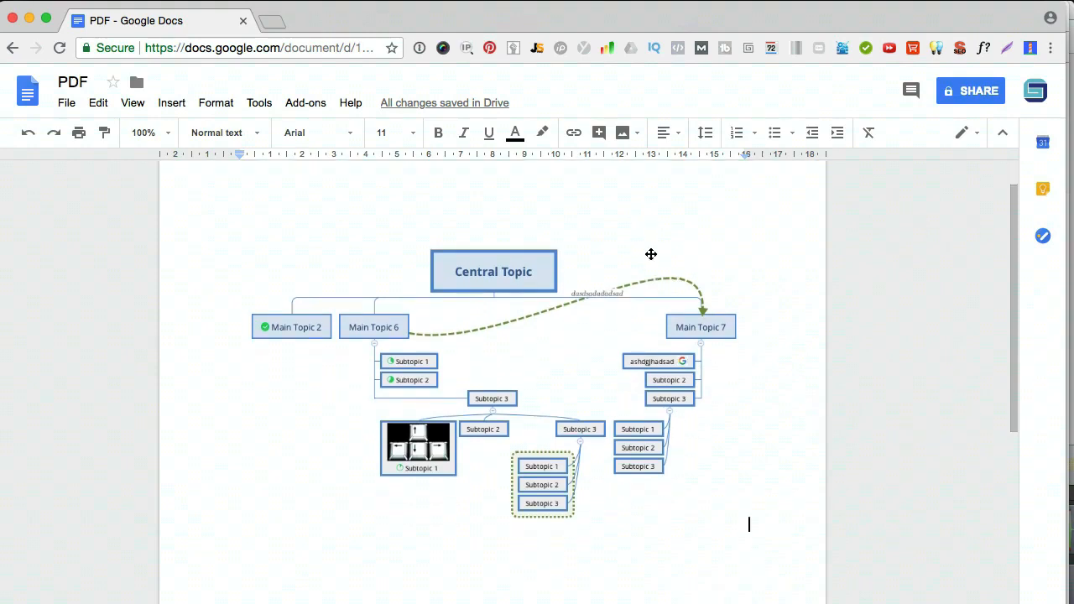
{"action": "scroll", "scroll_direction": "down", "scroll_amount": 3}
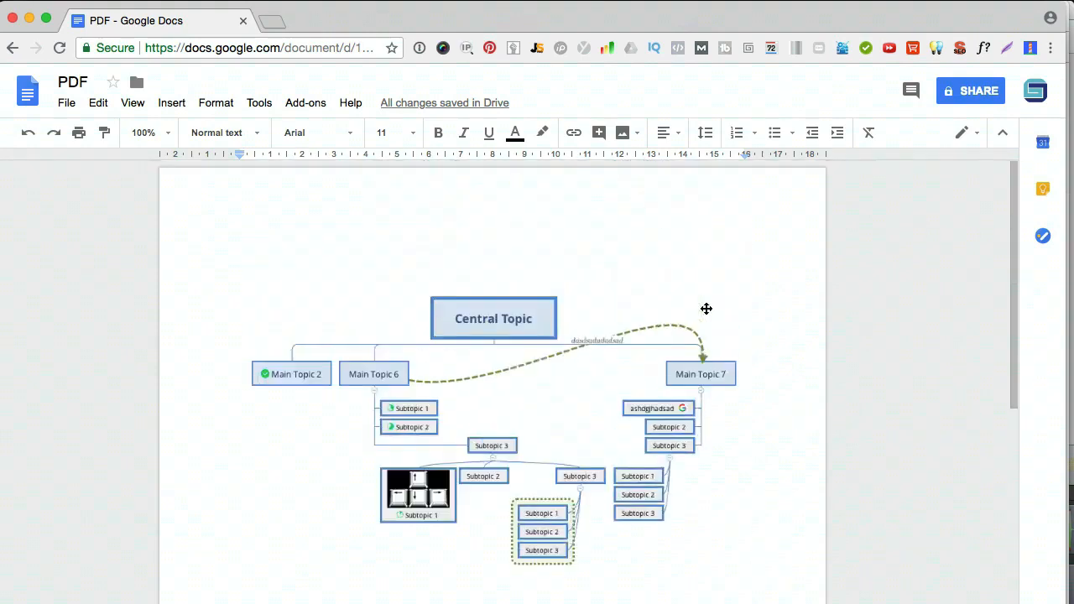
{"action": "mouse_move", "coordinate": [131, 155]}
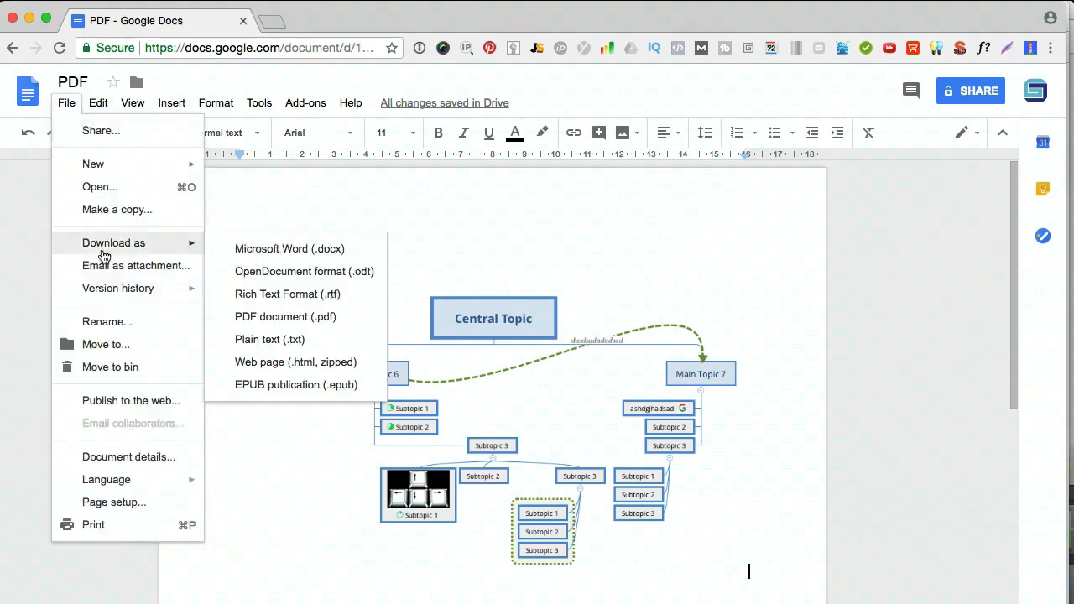
{"action": "mouse_move", "coordinate": [286, 315]}
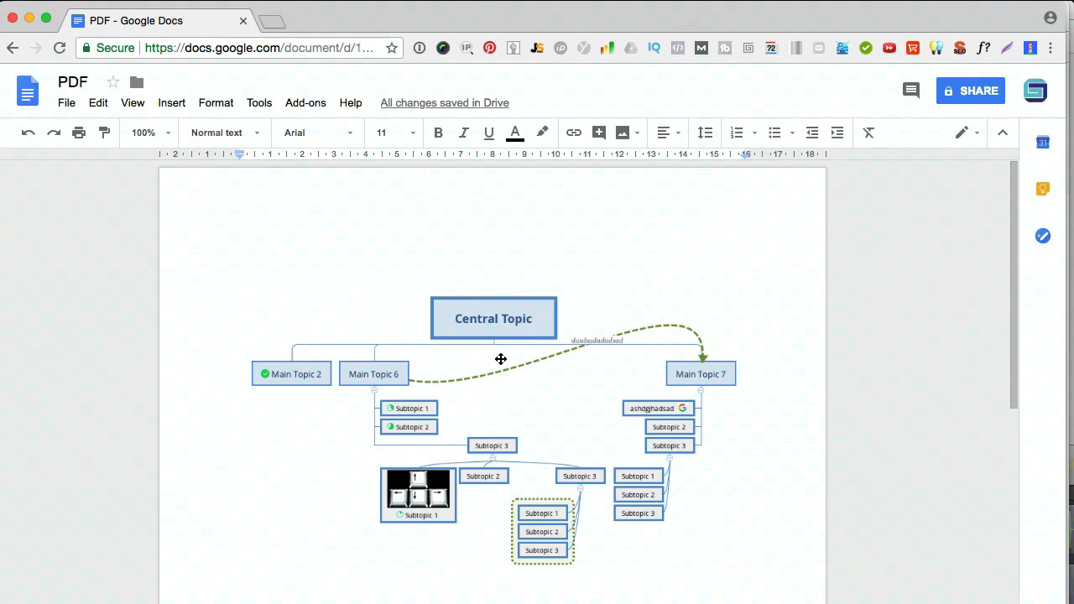
{"action": "mouse_move", "coordinate": [680, 403]}
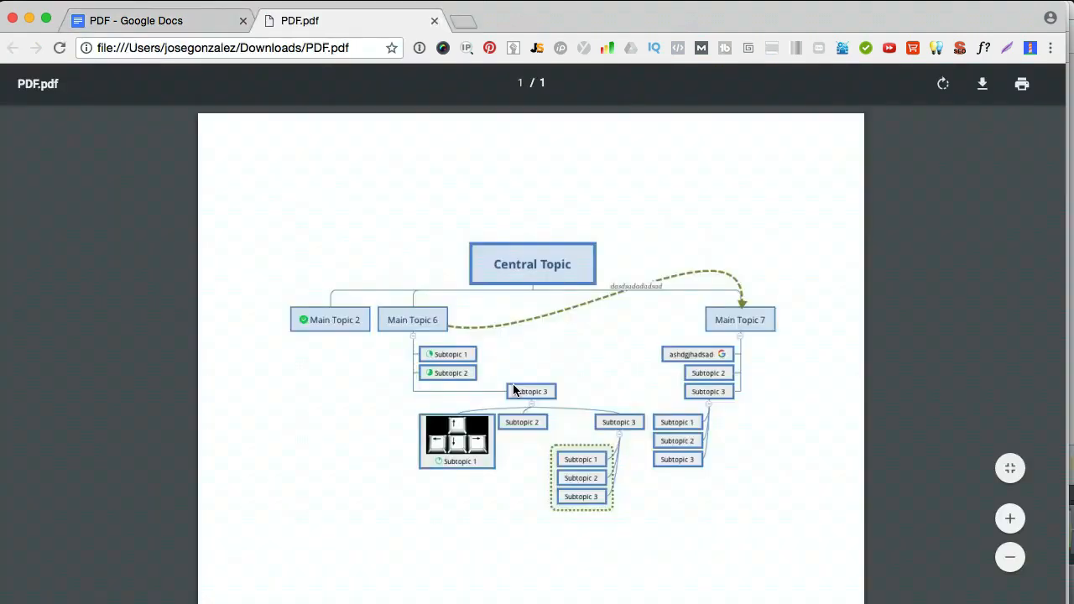
{"action": "scroll", "scroll_direction": "down", "scroll_amount": 3}
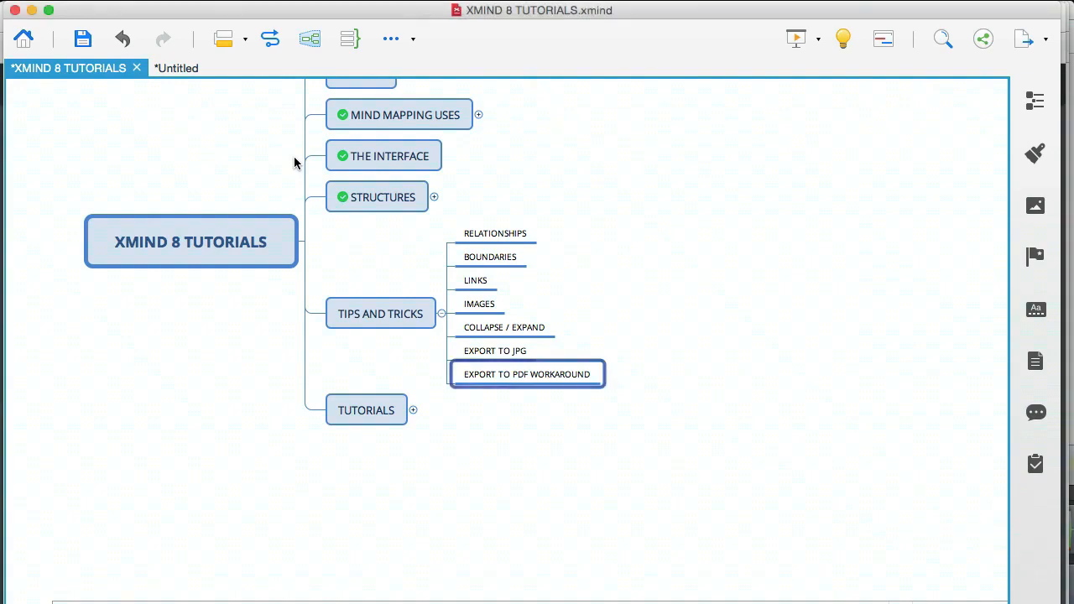
{"action": "left_click", "coordinate": [380, 314]}
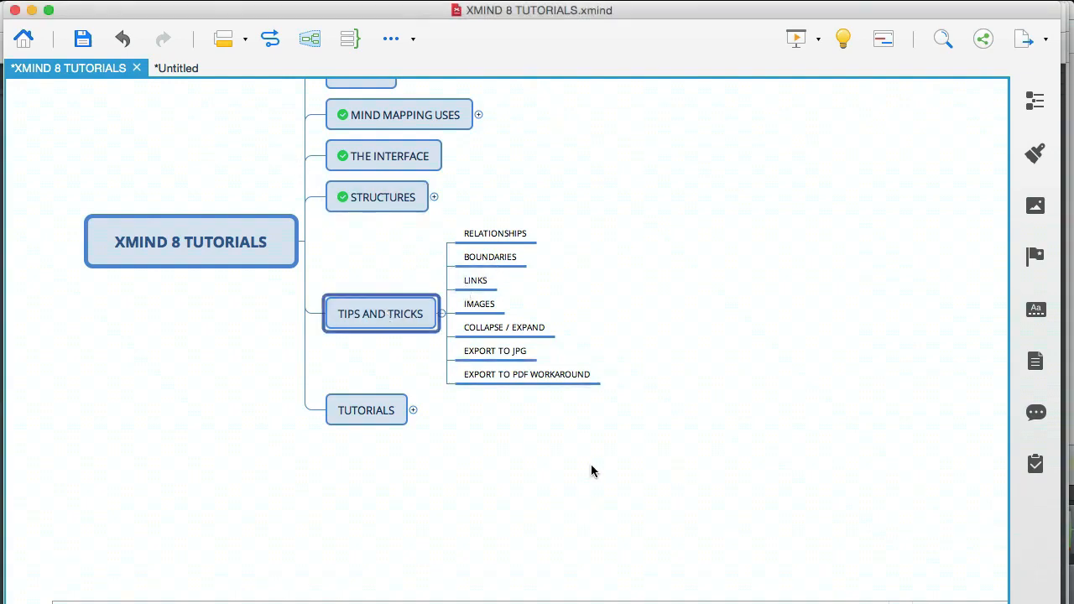
{"action": "left_click", "coordinate": [365, 410]}
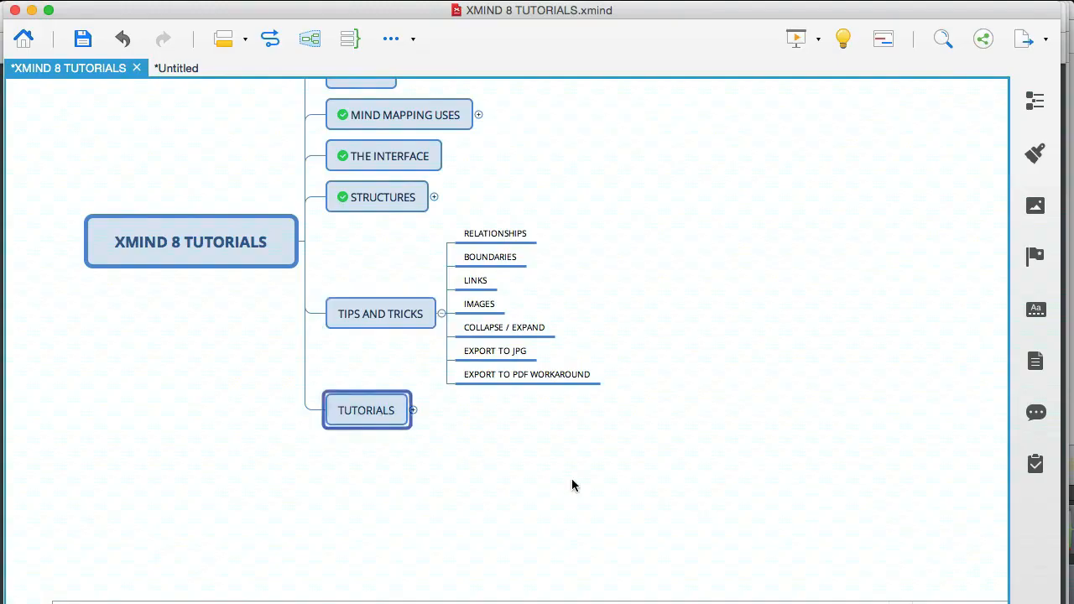